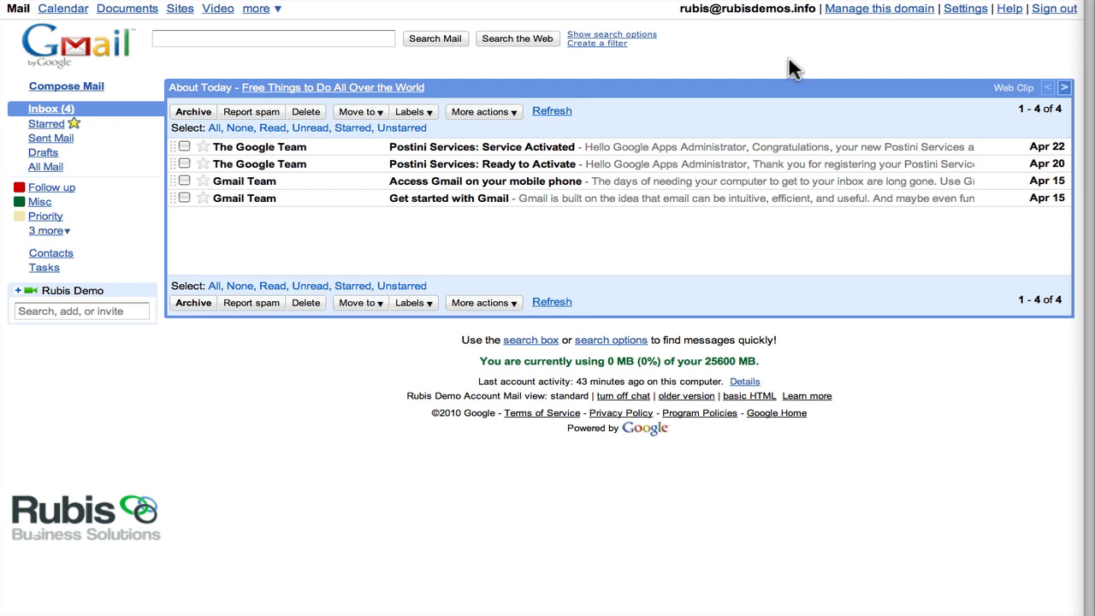
mouse_move(377, 18)
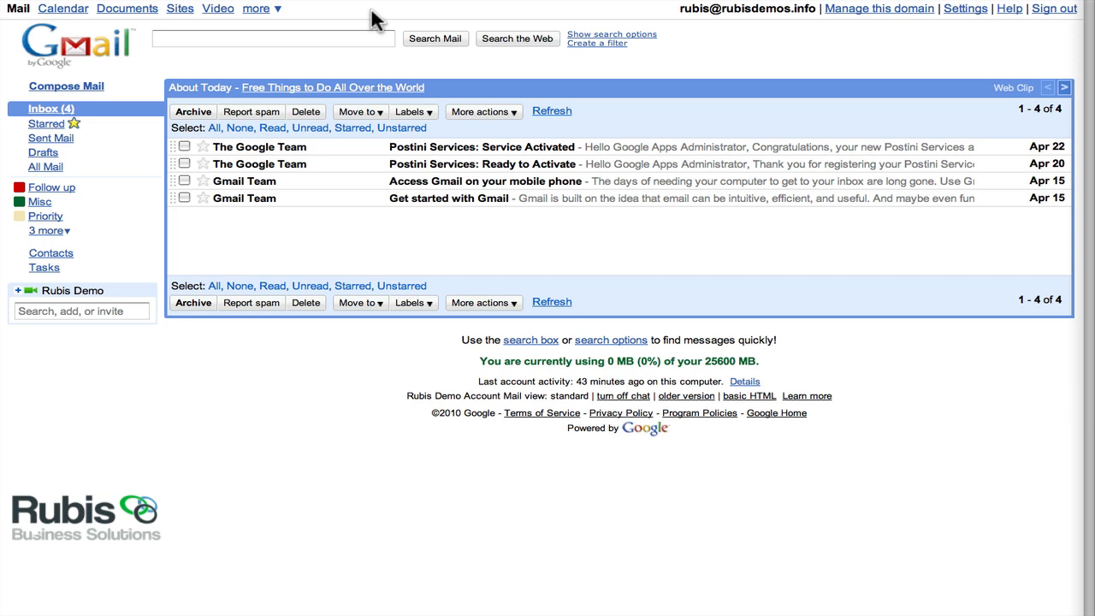
mouse_move(334, 15)
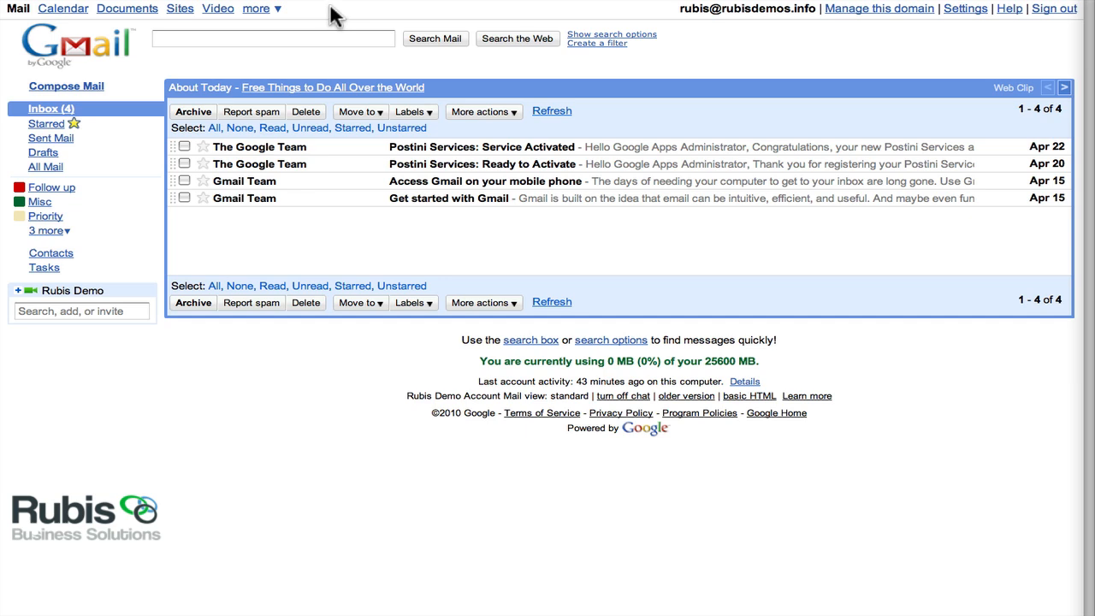
mouse_move(270, 19)
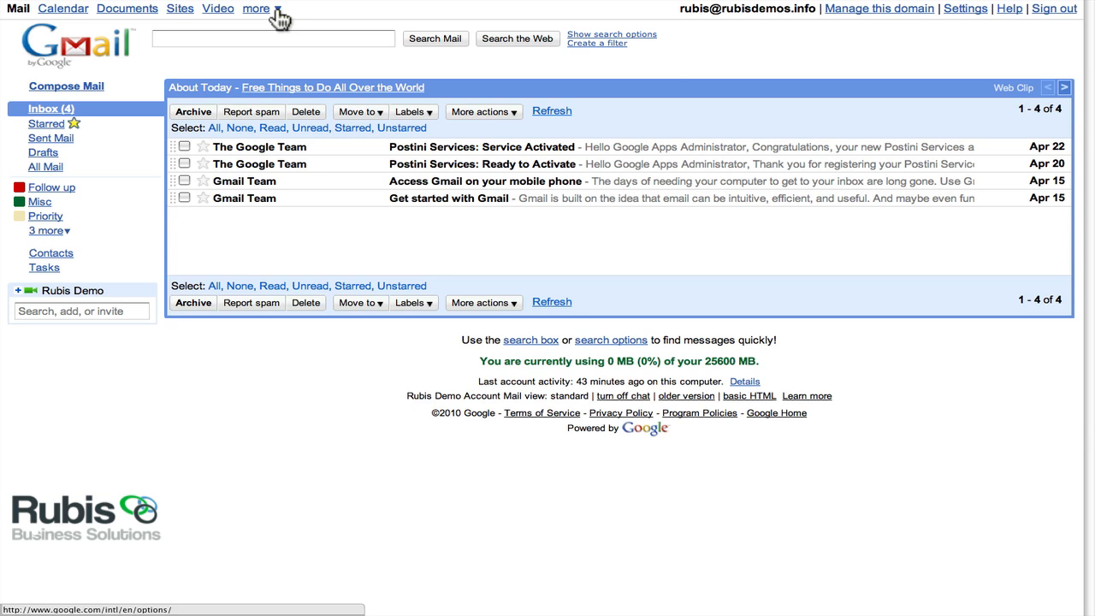
Show the extra Google services list (Groups, Contacts) from the top Gmail bar.
click(257, 9)
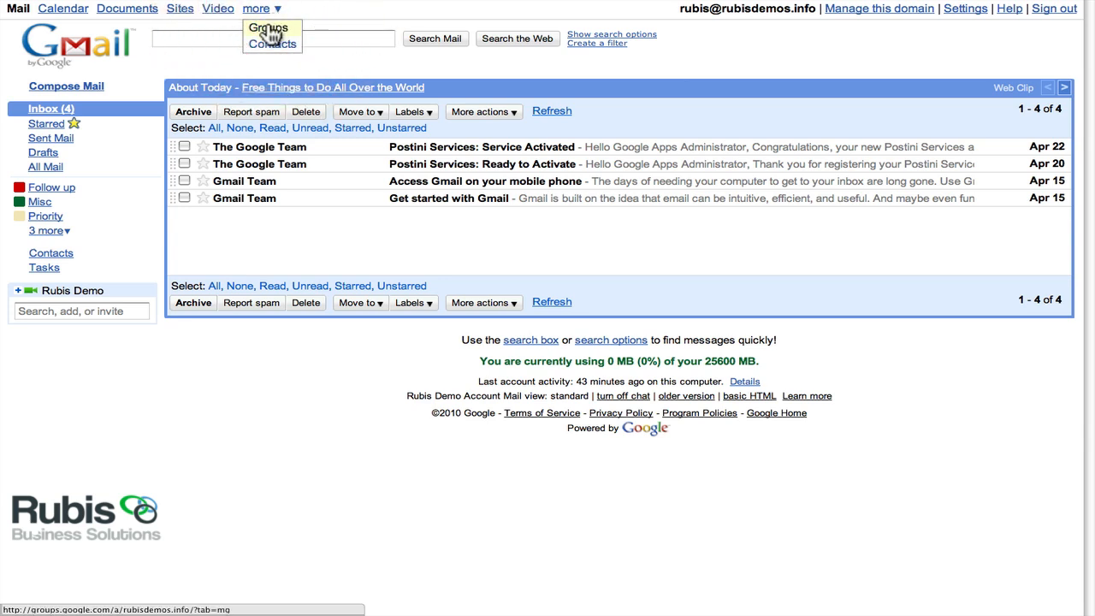
Go to Google Groups and view your full profile under My profile & stats.
click(267, 28)
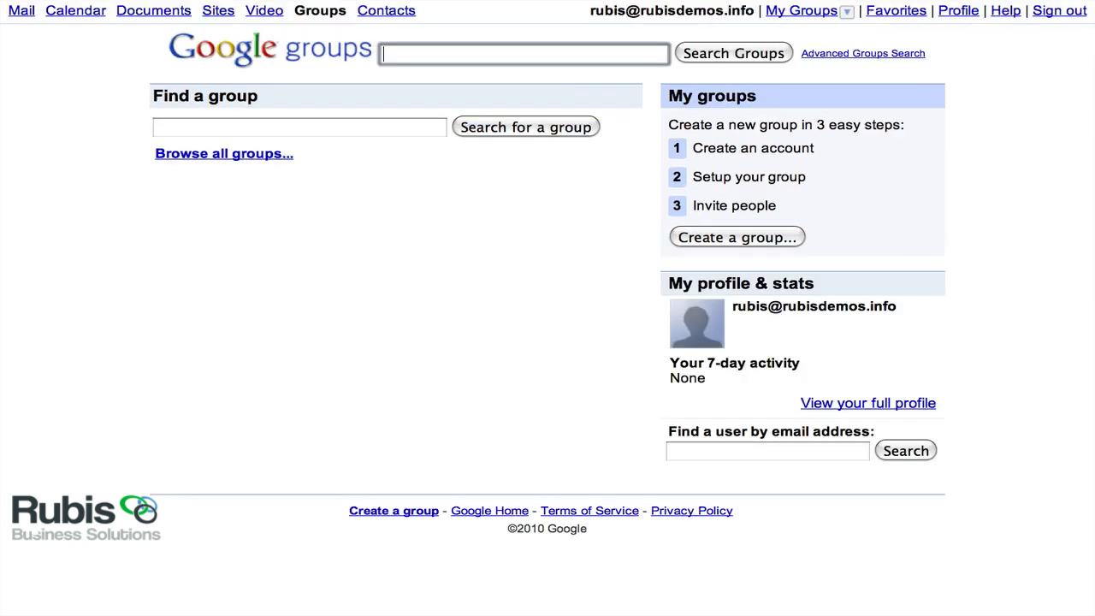
mouse_move(1027, 110)
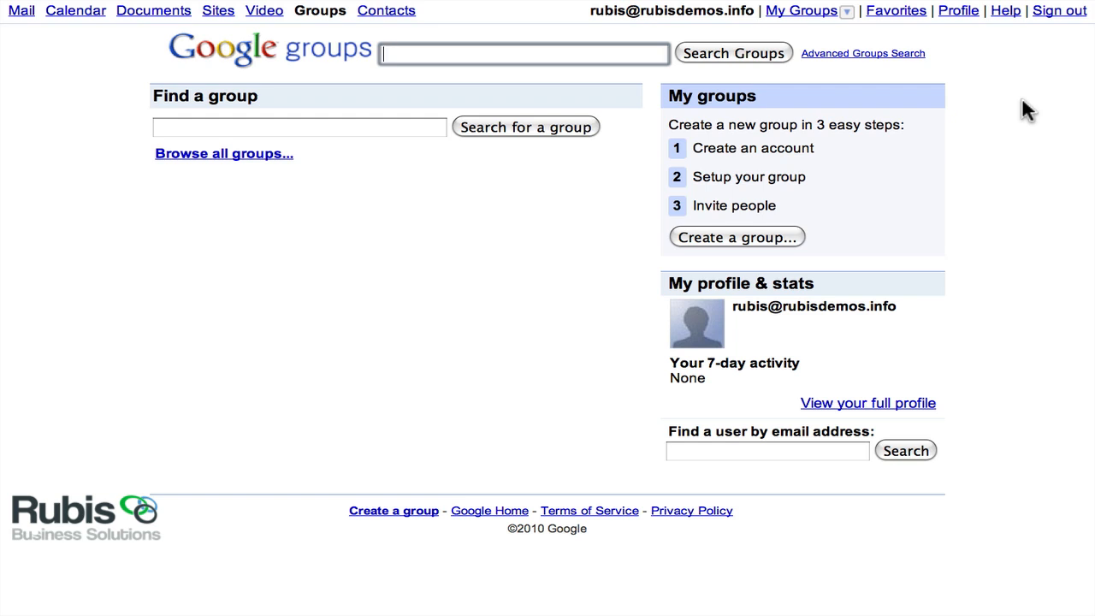
mouse_move(904, 109)
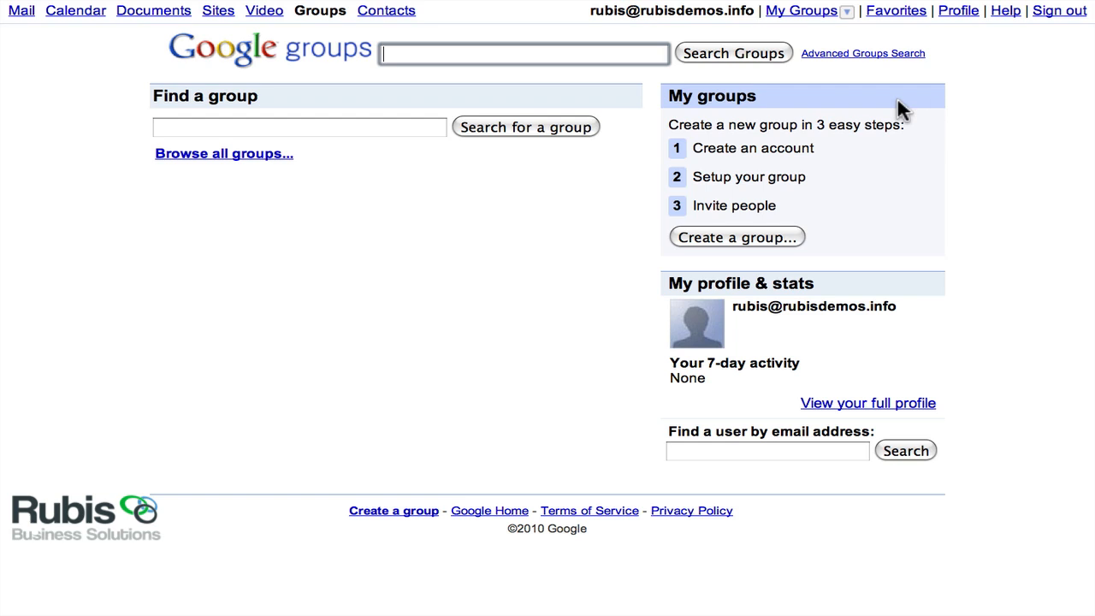
mouse_move(990, 101)
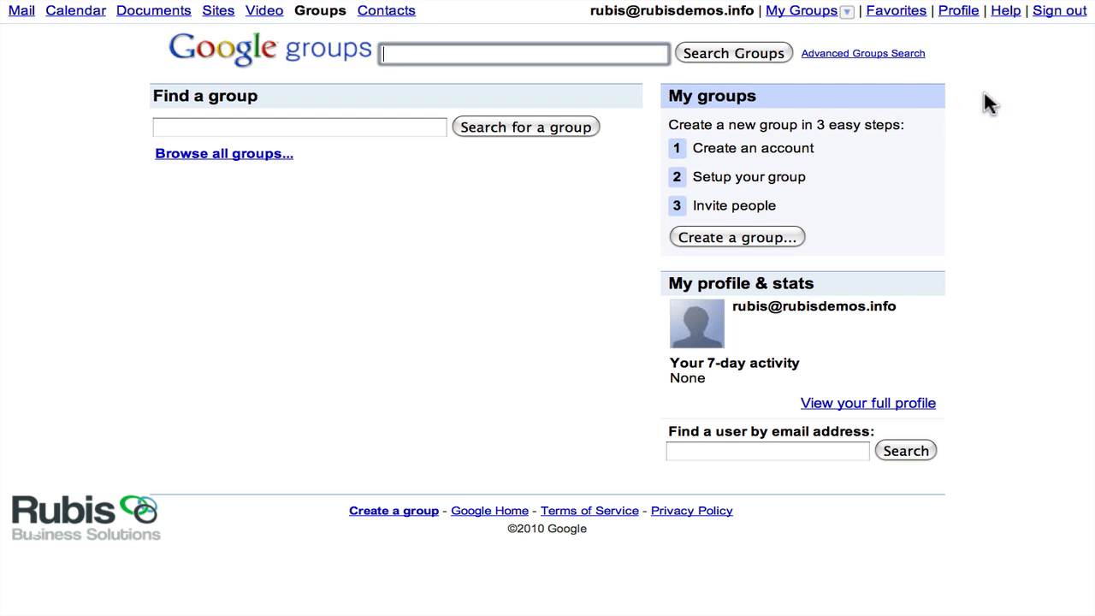
click(847, 11)
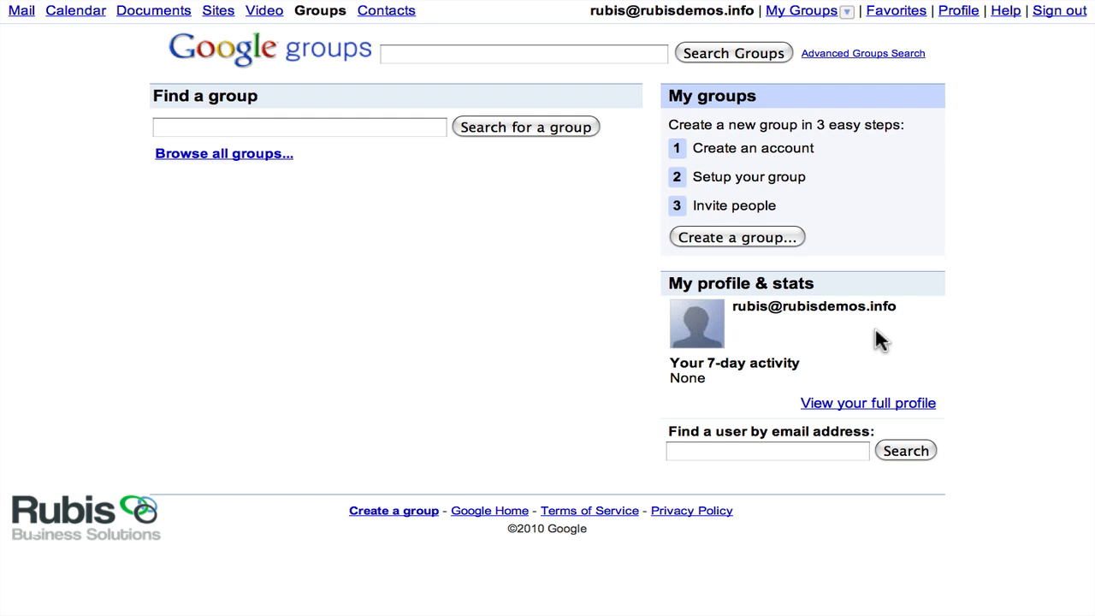
mouse_move(868, 404)
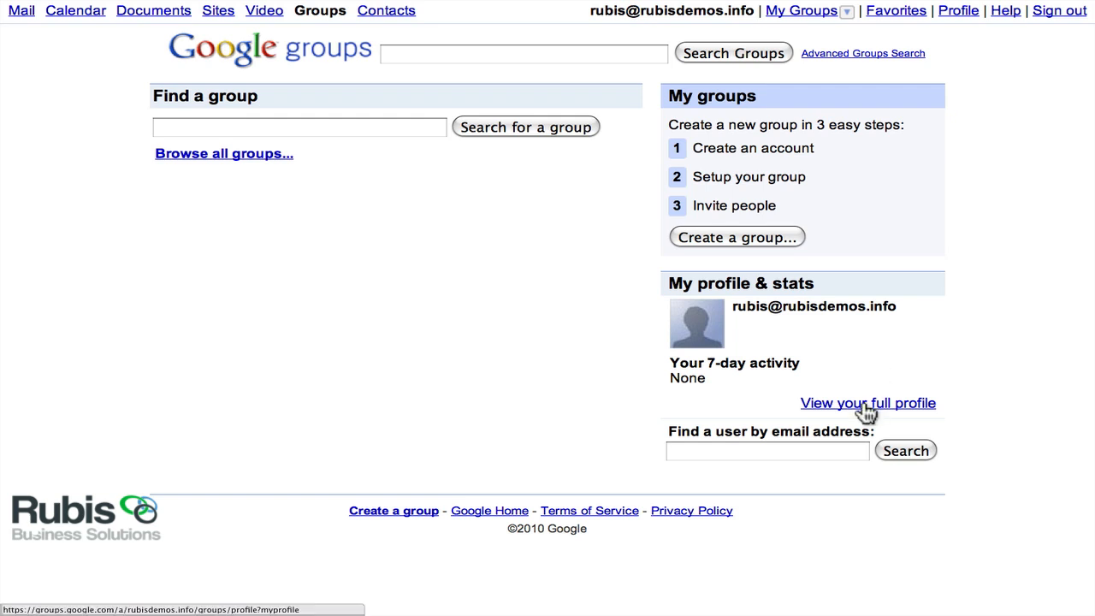
click(868, 404)
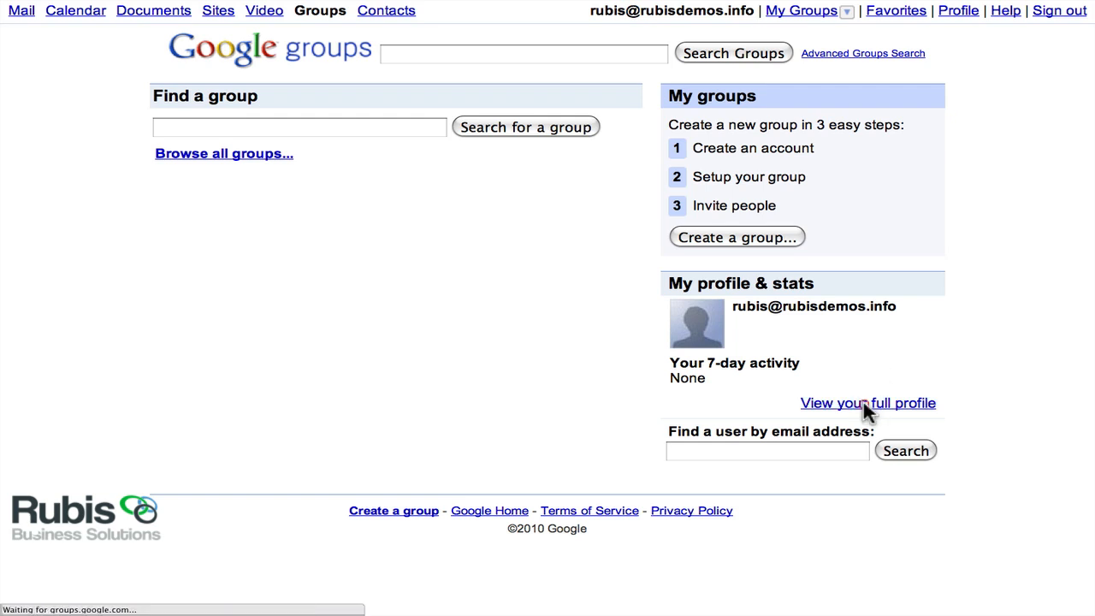
click(867, 404)
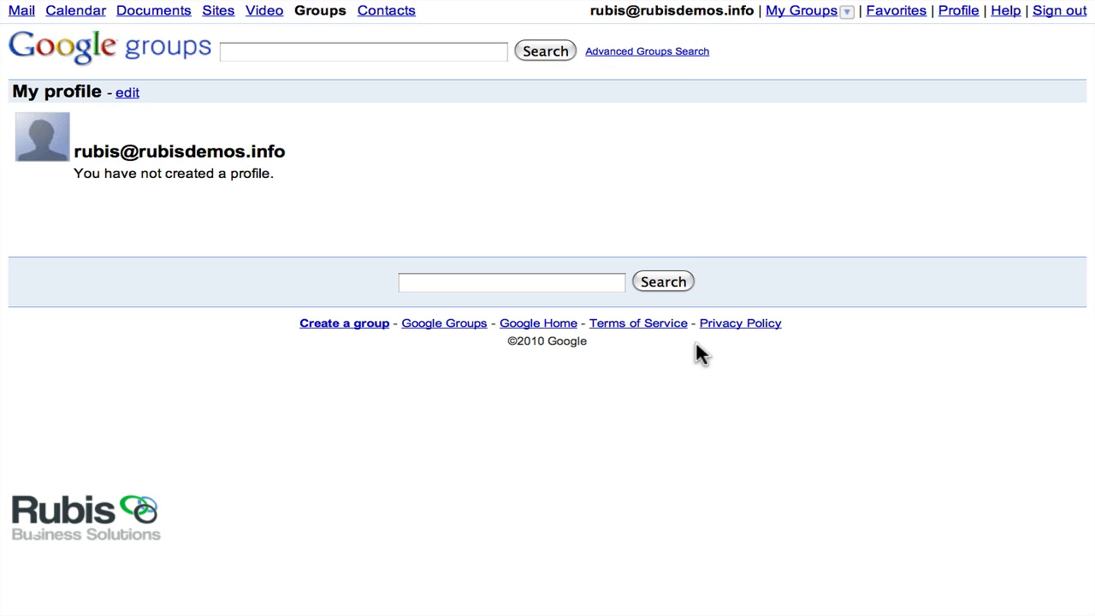
mouse_move(336, 195)
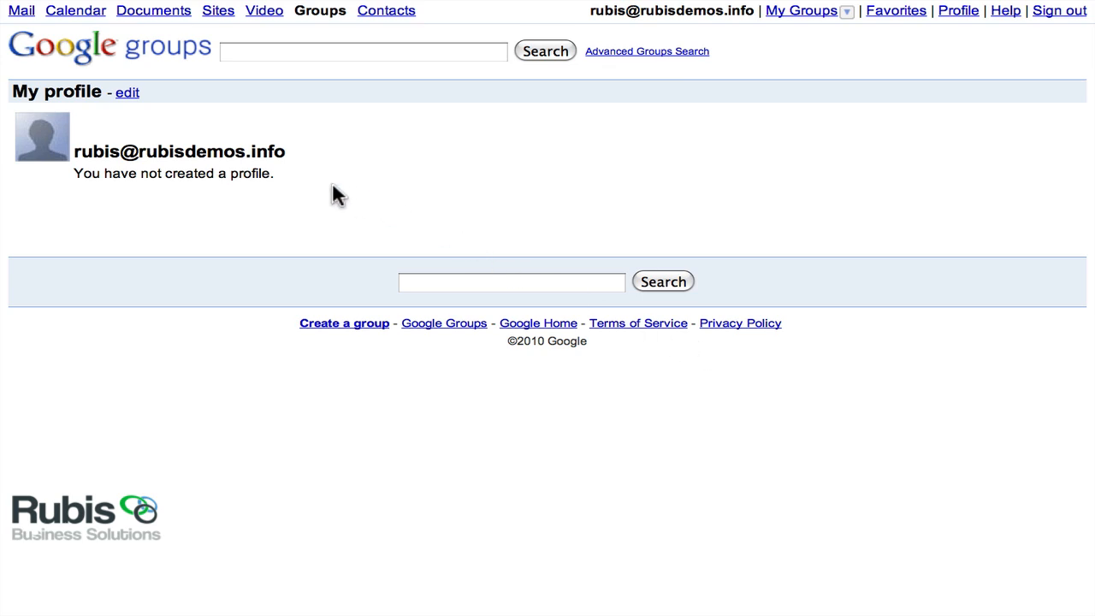
mouse_move(127, 92)
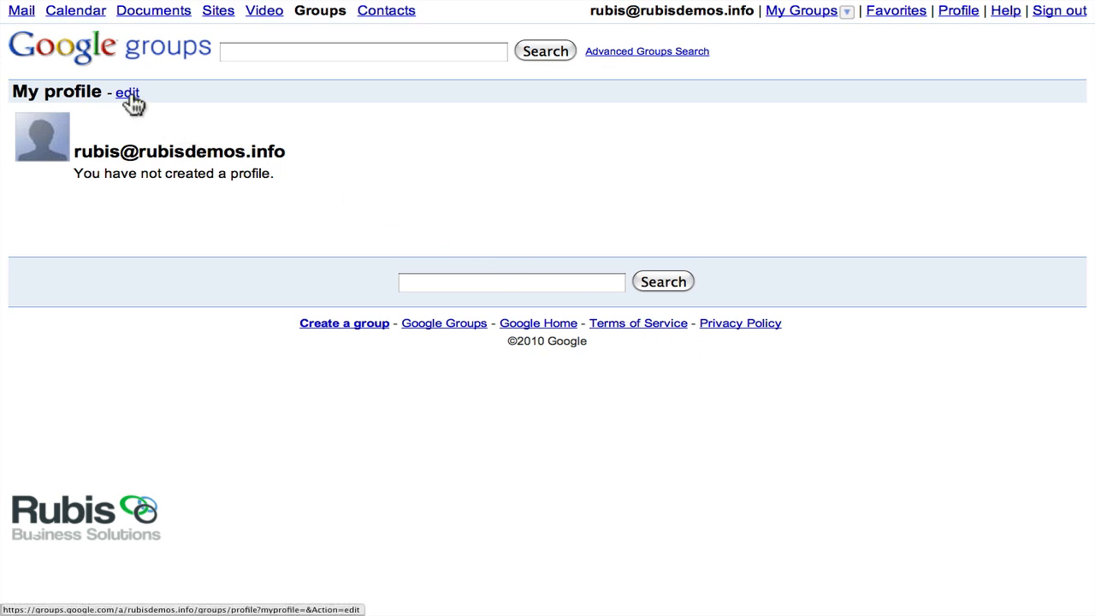
Edit the profile with name Shawn, location San Francisco and title Me.
click(127, 92)
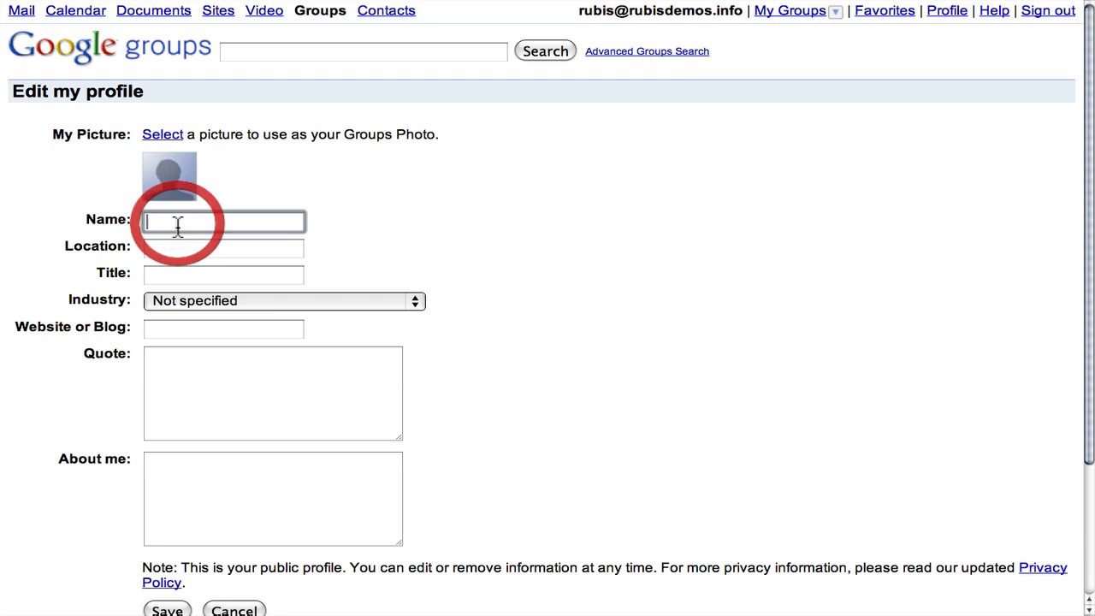
text(Shawn)
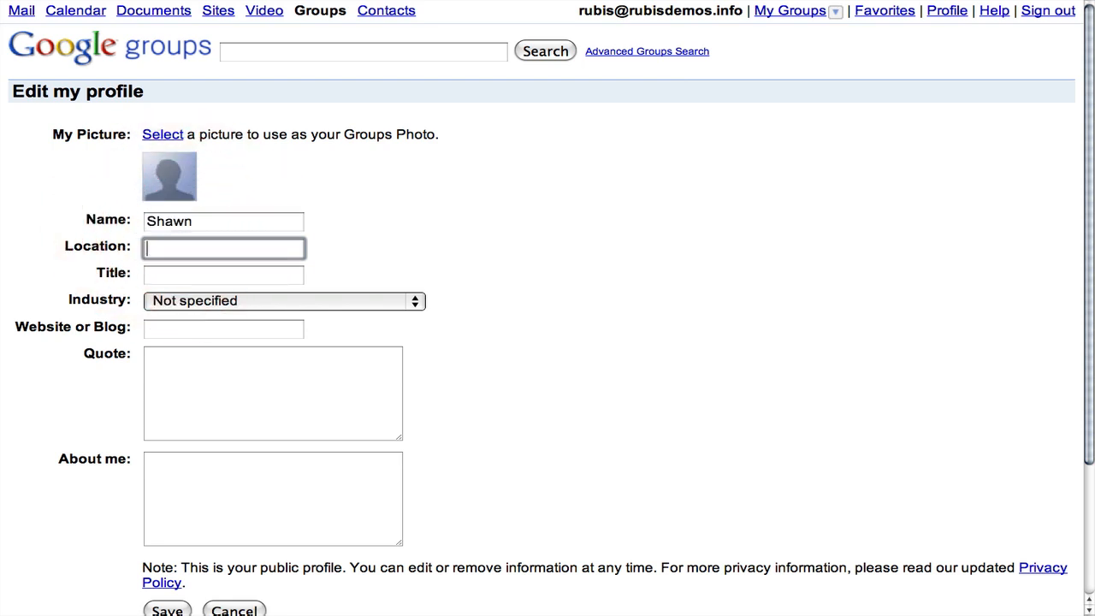
text(San Sf)
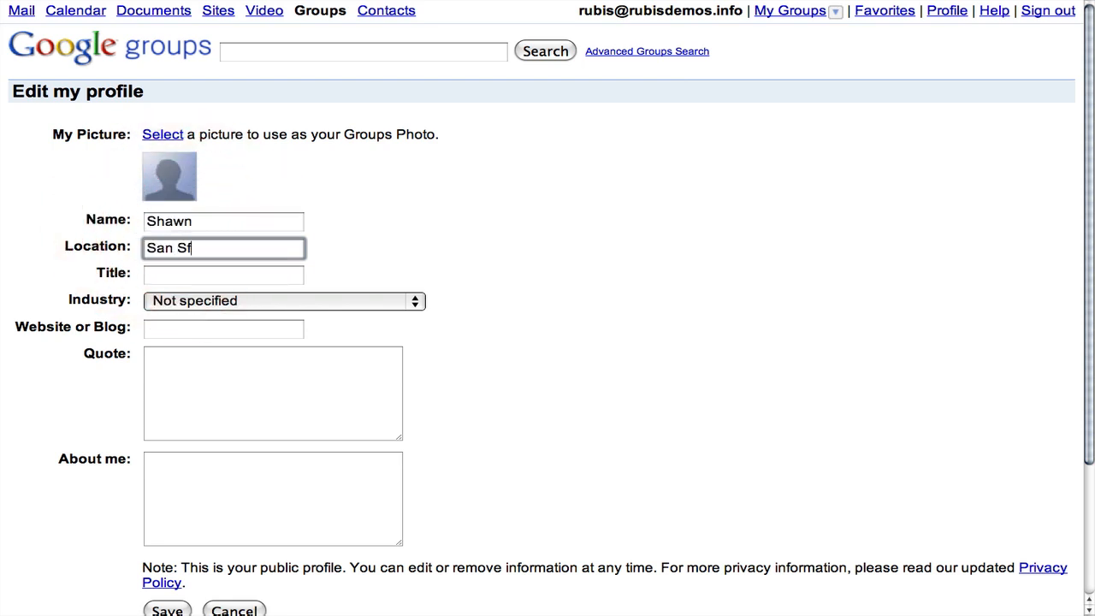
text(rancisco)
click(224, 274)
text(M)
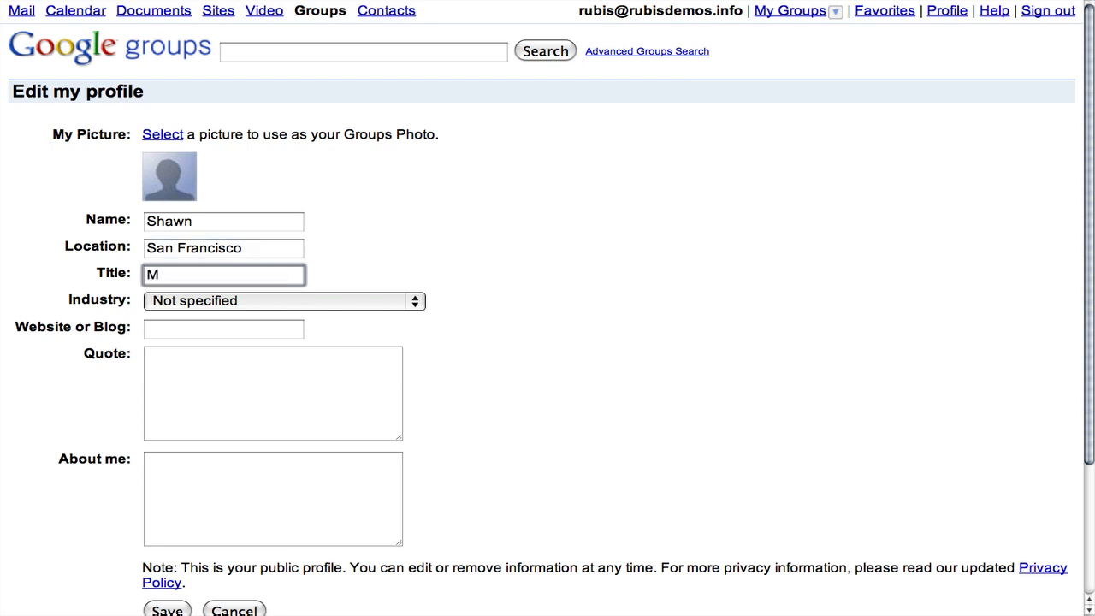
text(e)
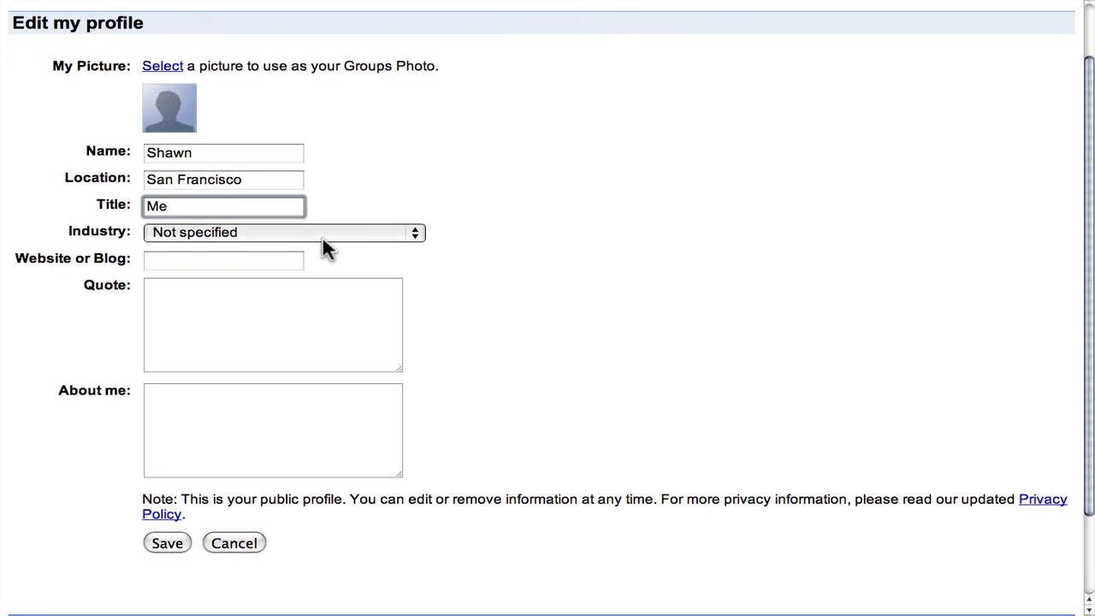
mouse_move(67, 274)
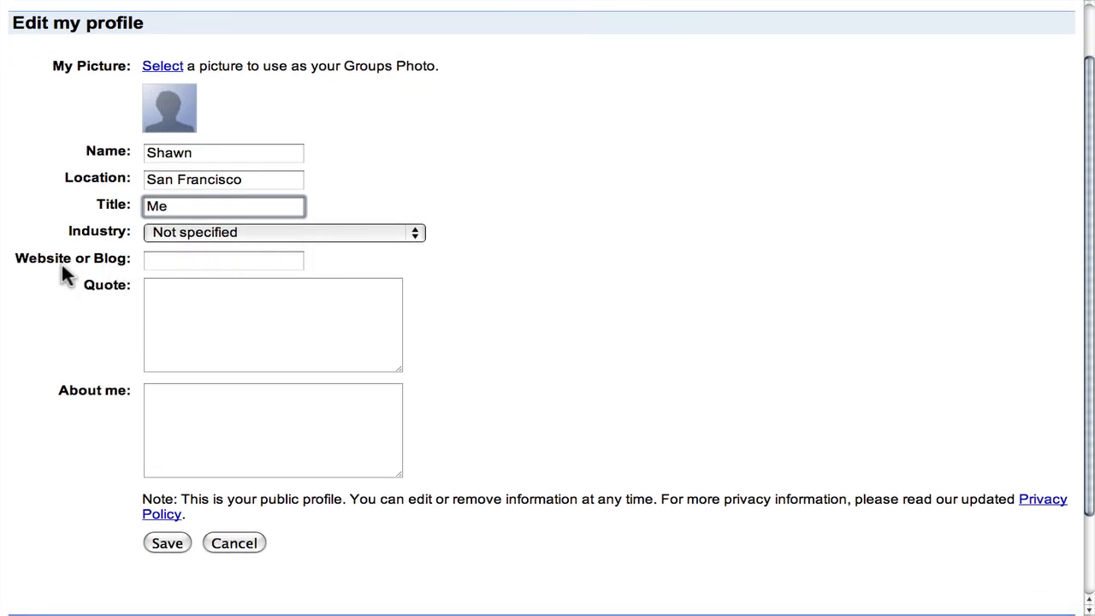
mouse_move(85, 272)
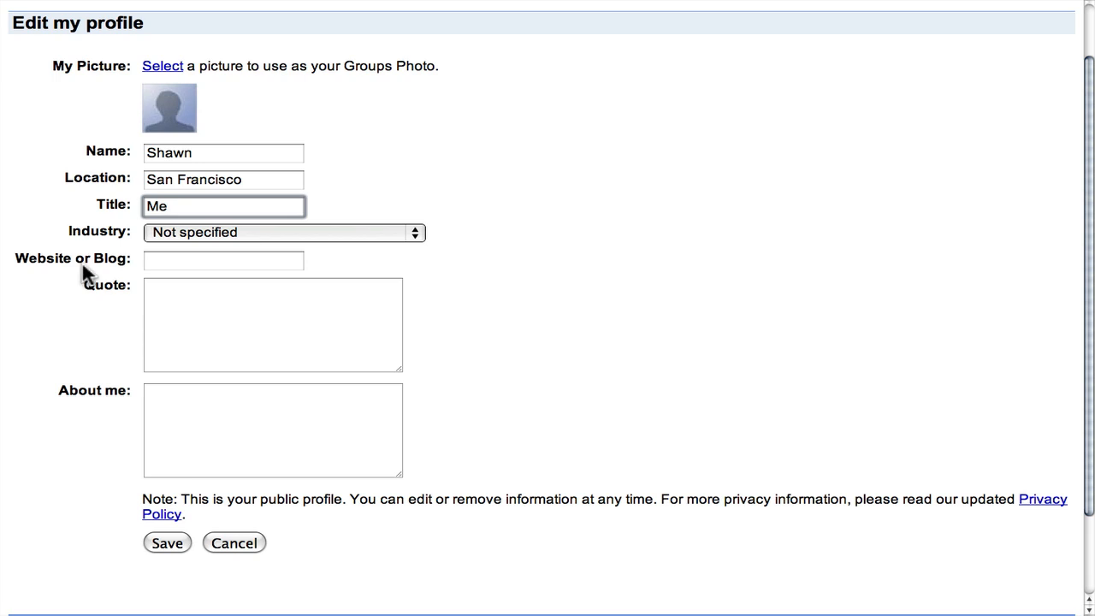
mouse_move(106, 275)
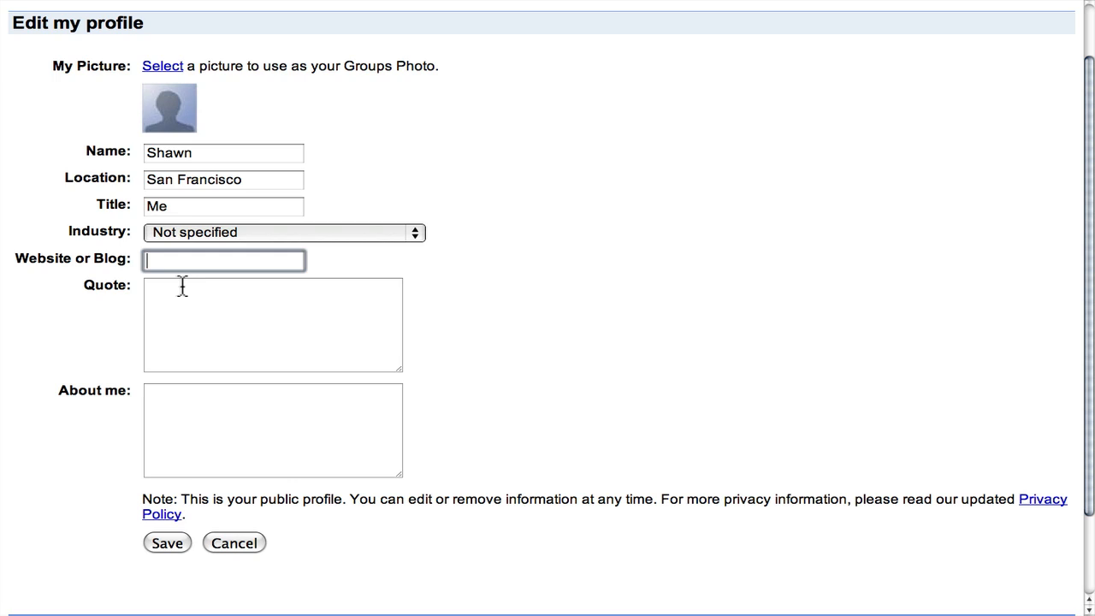
mouse_move(205, 448)
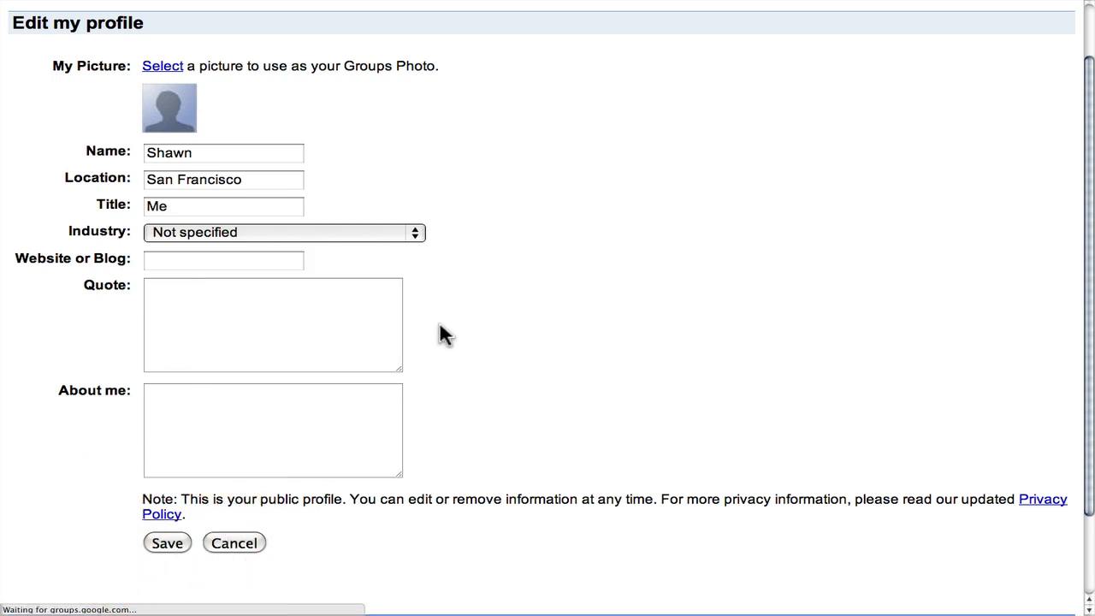
Save the profile showing Shawn, San Francisco, Me.
click(167, 542)
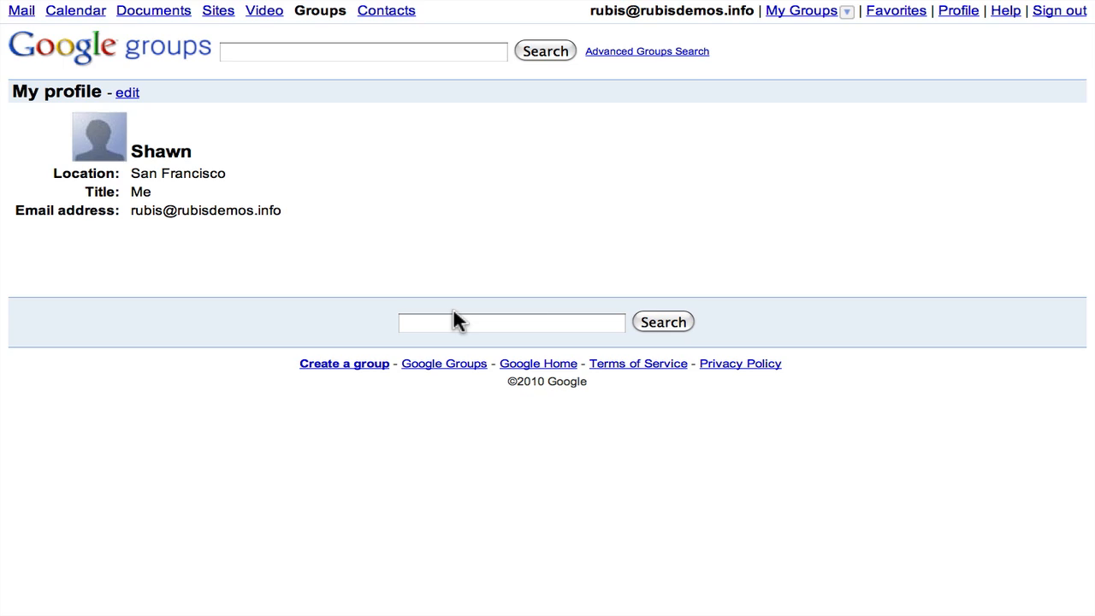
mouse_move(111, 150)
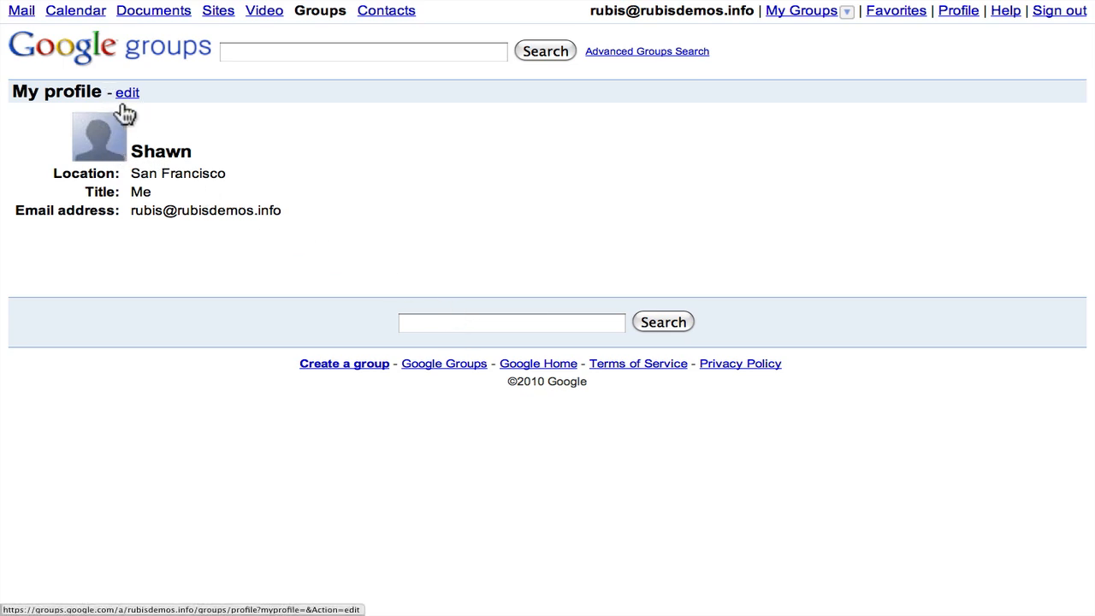
mouse_move(135, 147)
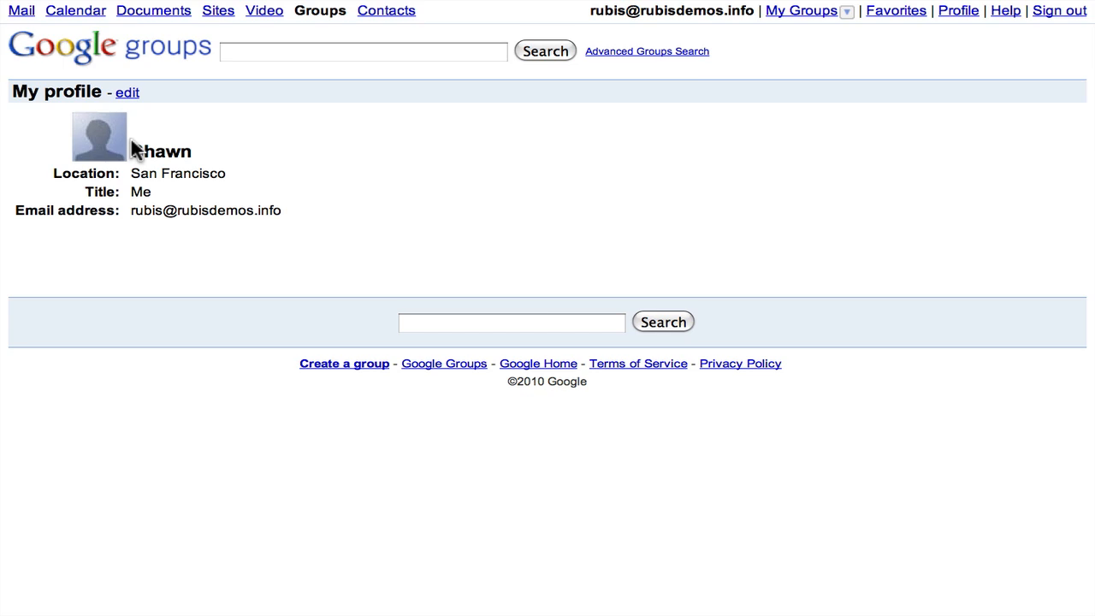
mouse_move(614, 70)
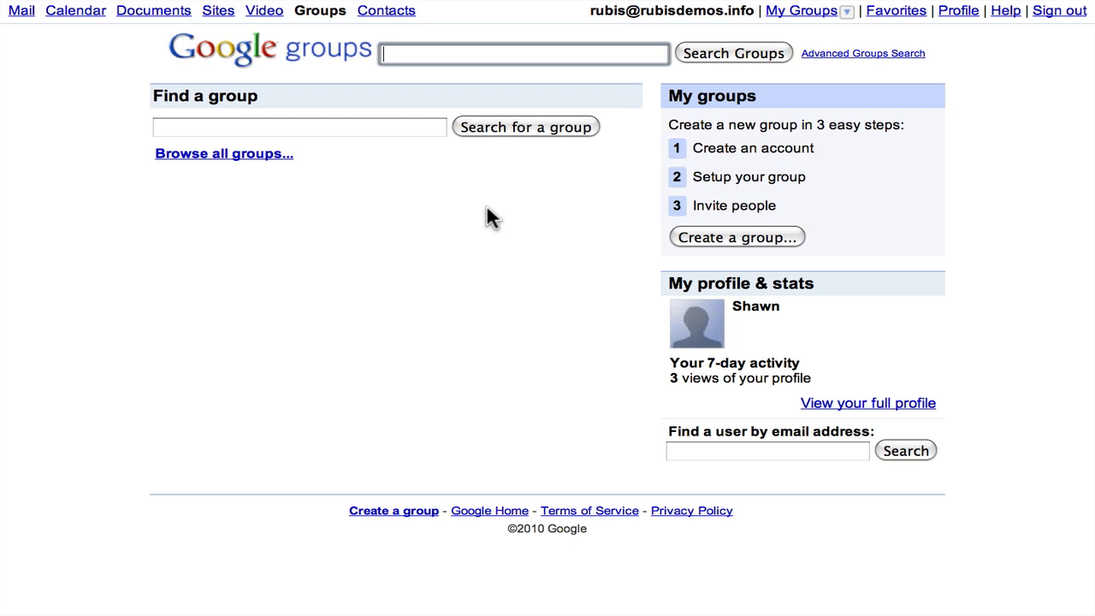
mouse_move(497, 219)
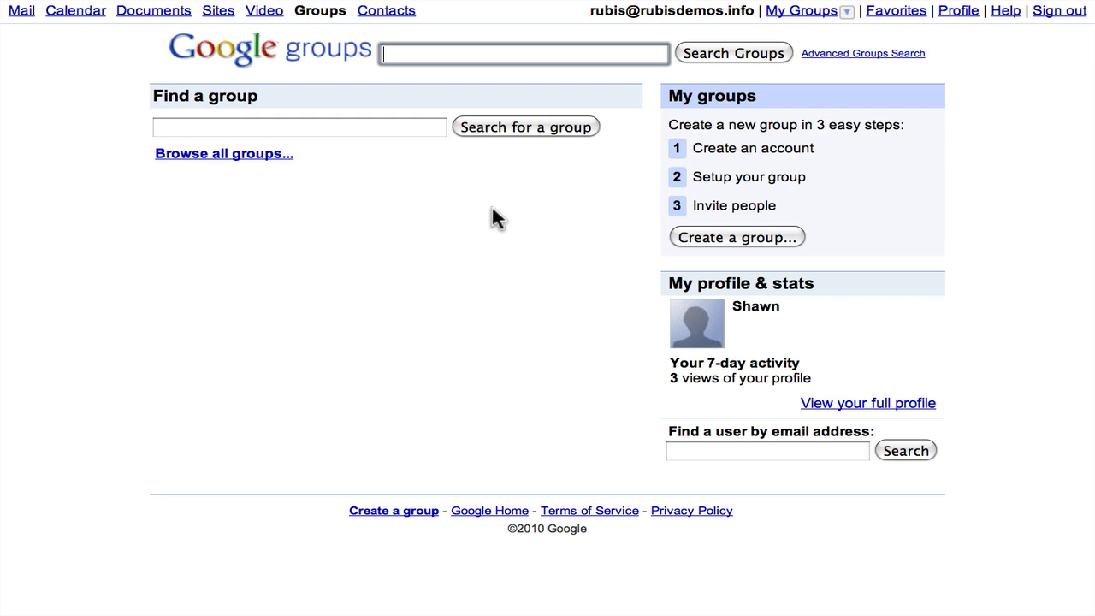
Start a new group named My Project described as "It's my project.".
click(736, 236)
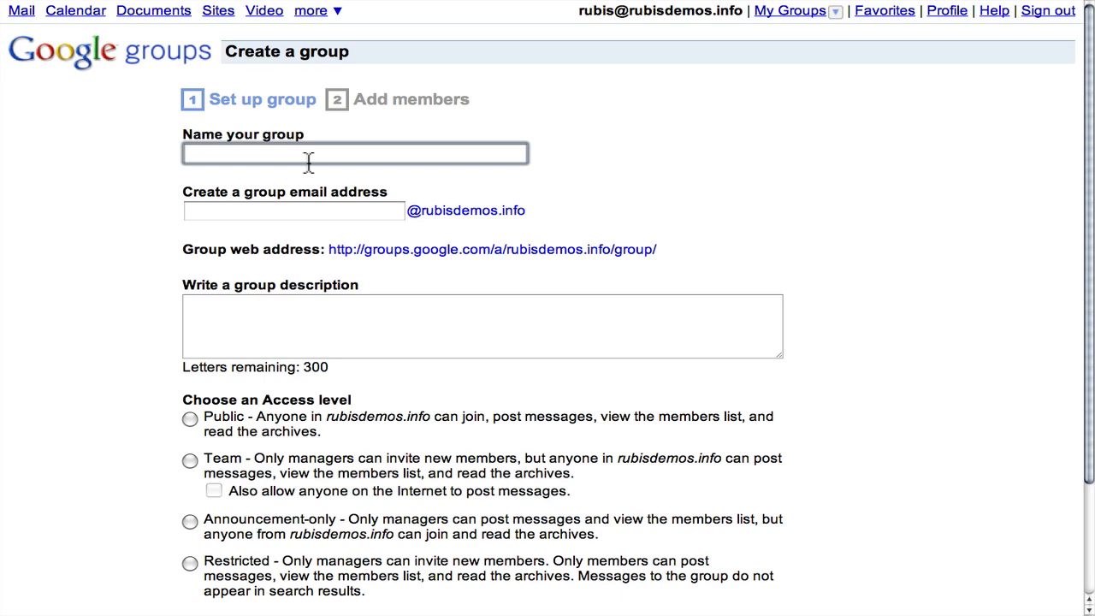
text(MyPr)
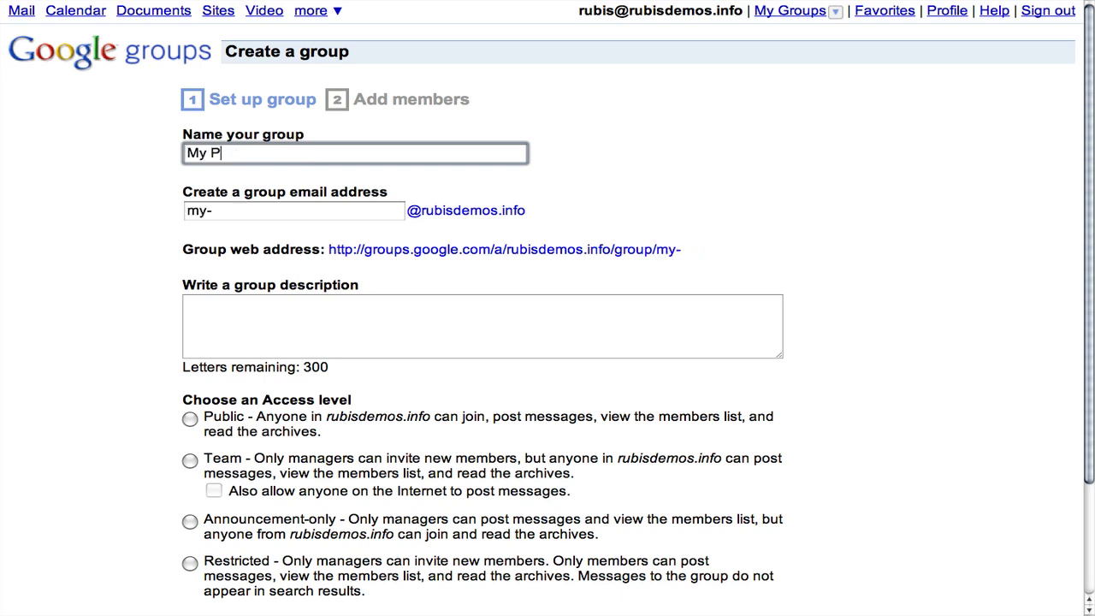
text(roject)
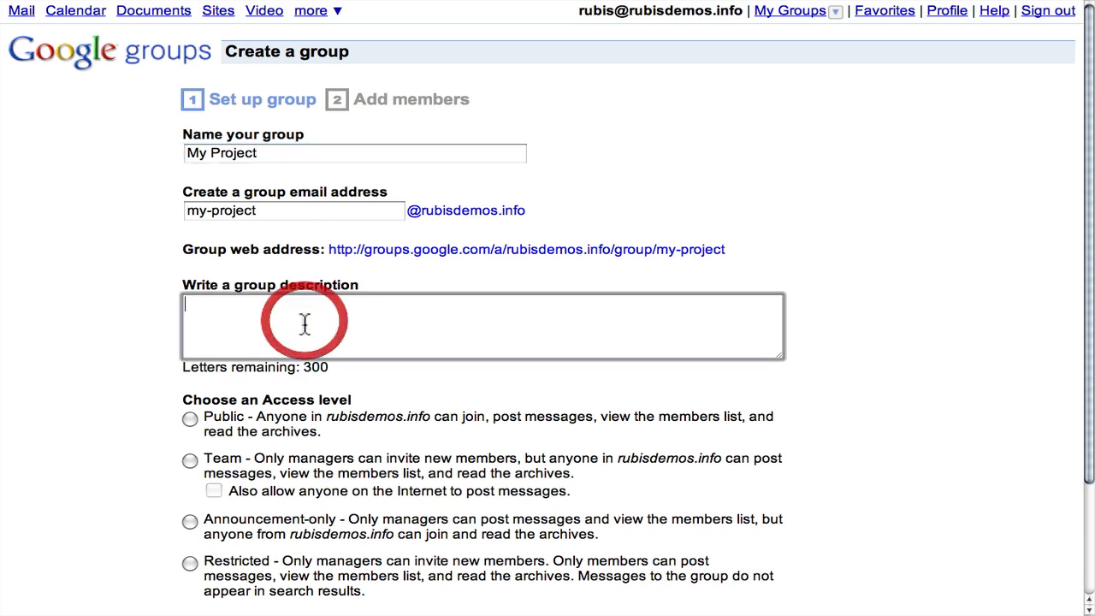
text(It)
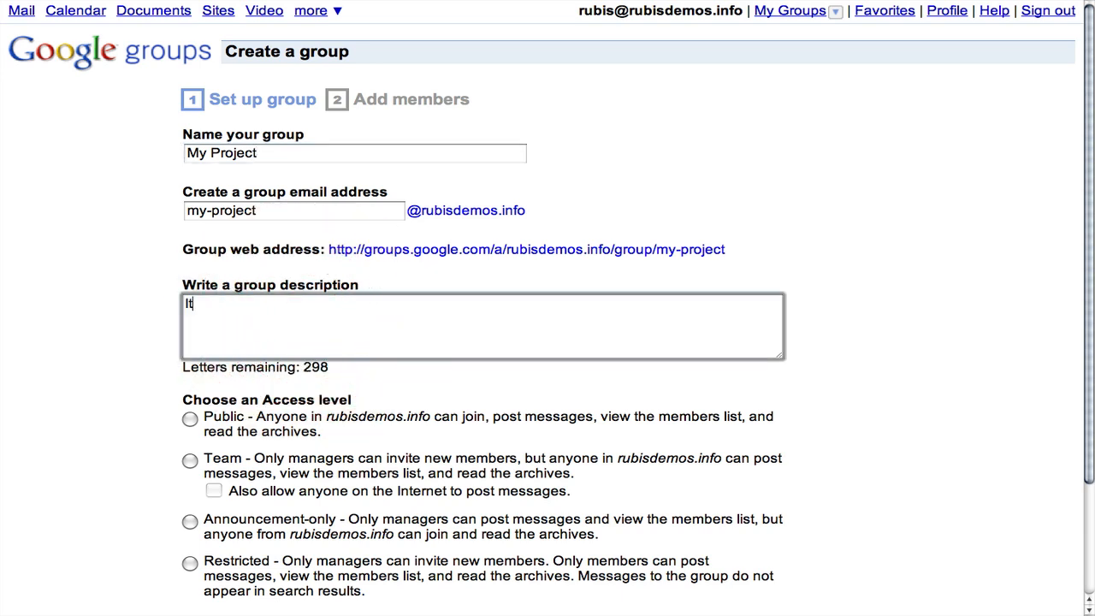
text('s my)
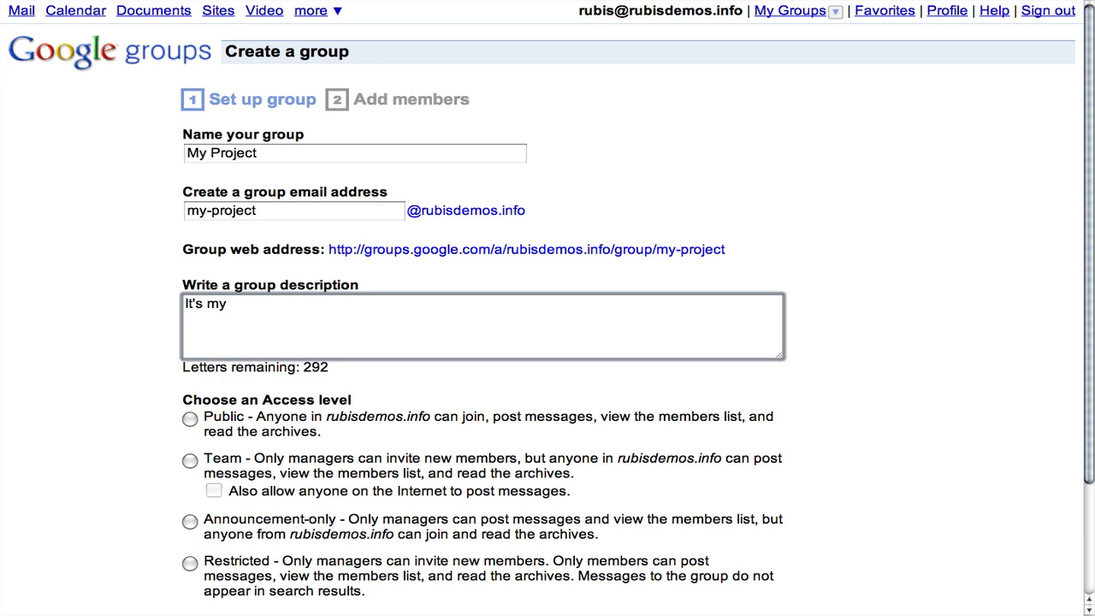
text(project)
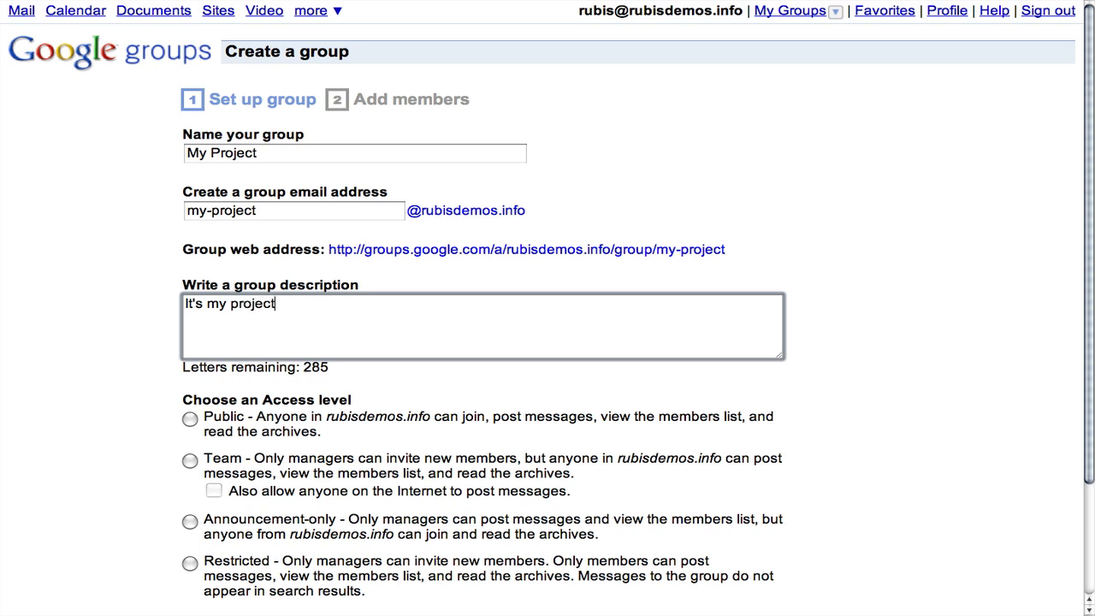
text(.)
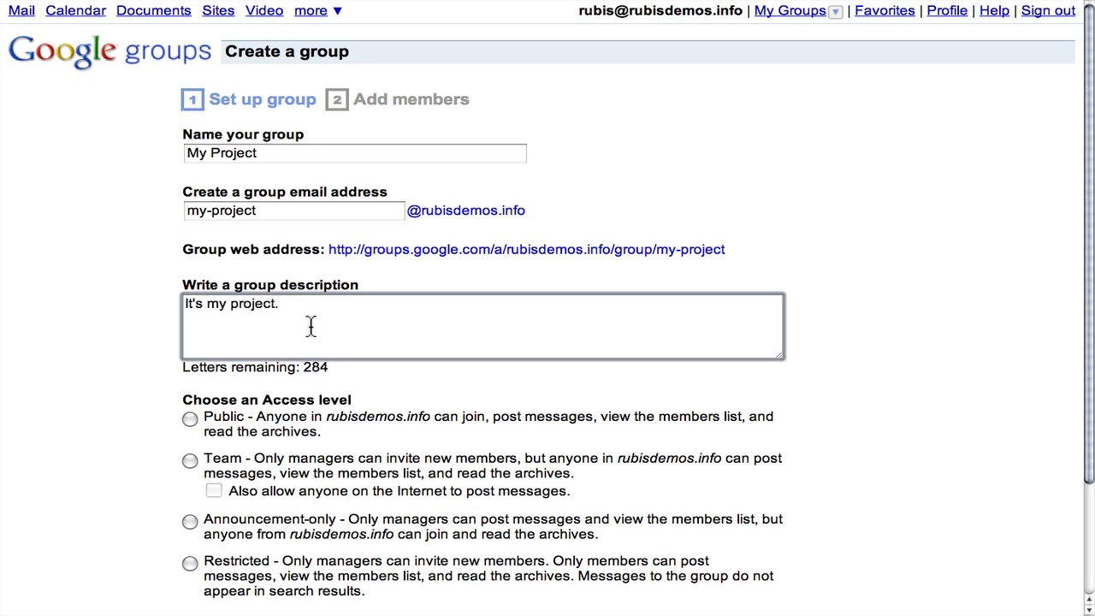
mouse_move(226, 229)
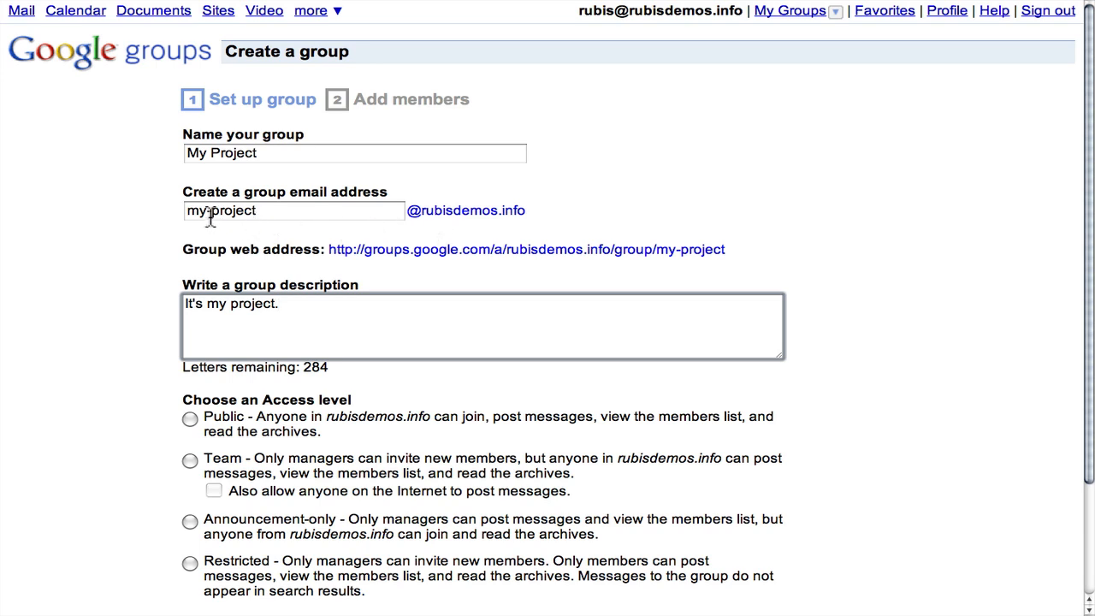
Remove the hyphen so the group email address reads myproject.
click(295, 209)
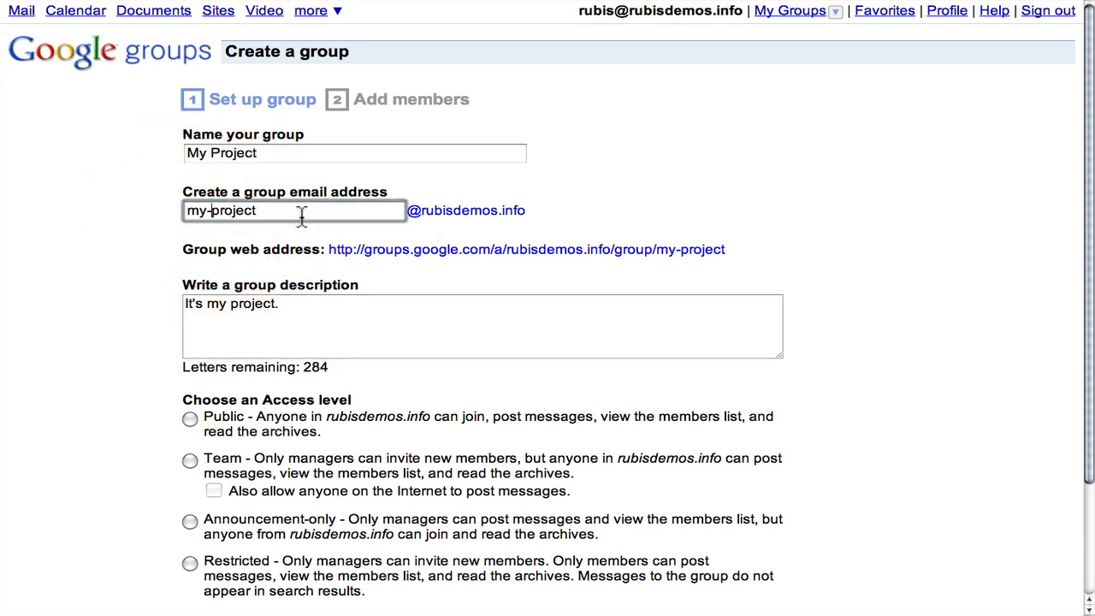
key(Backspace)
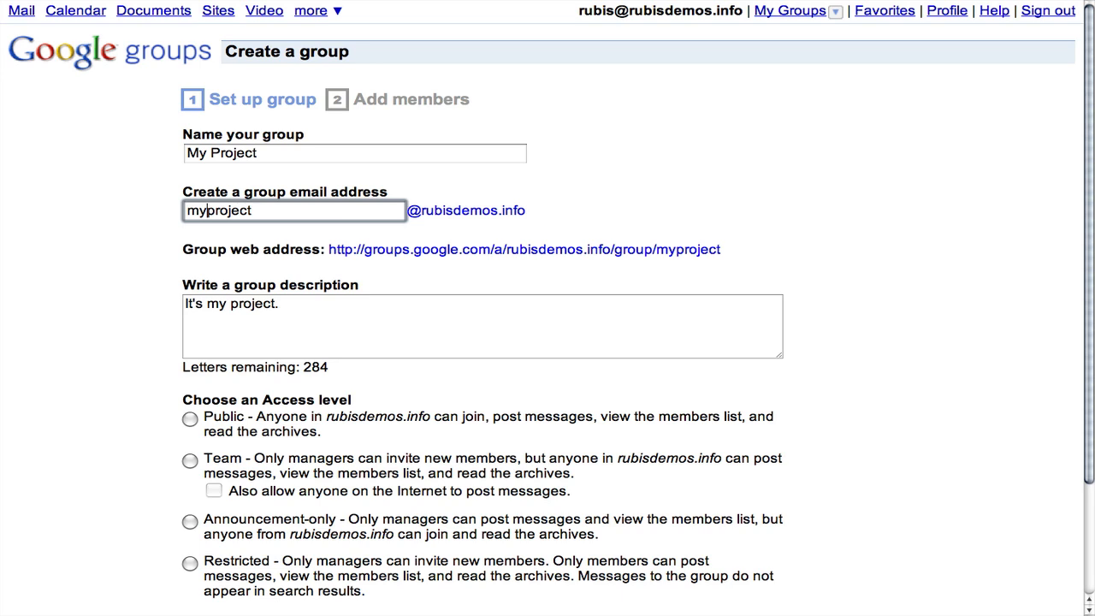
mouse_move(417, 252)
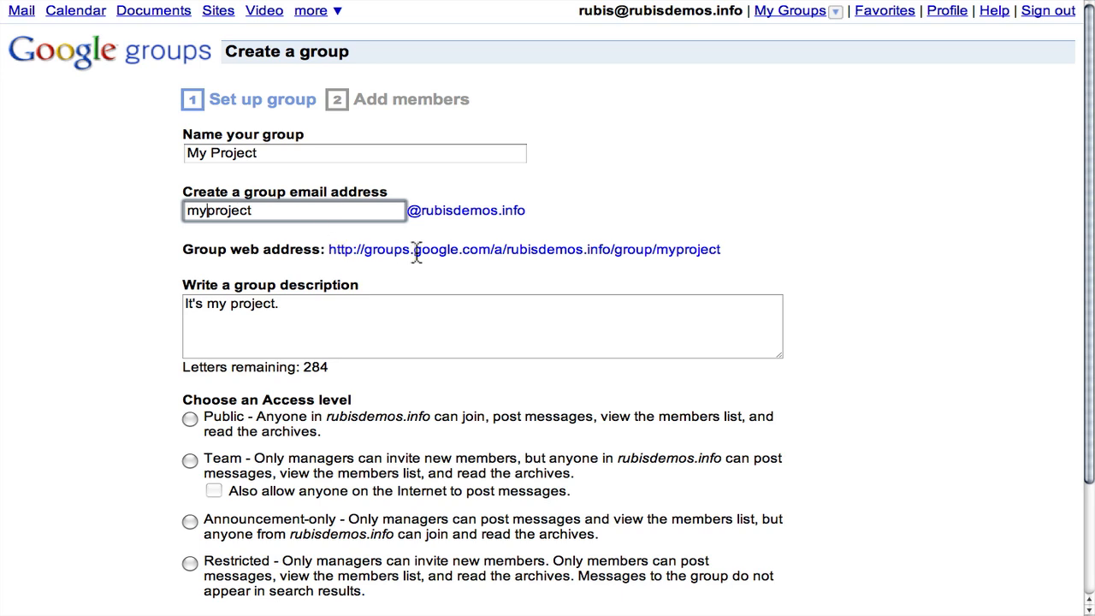
mouse_move(449, 247)
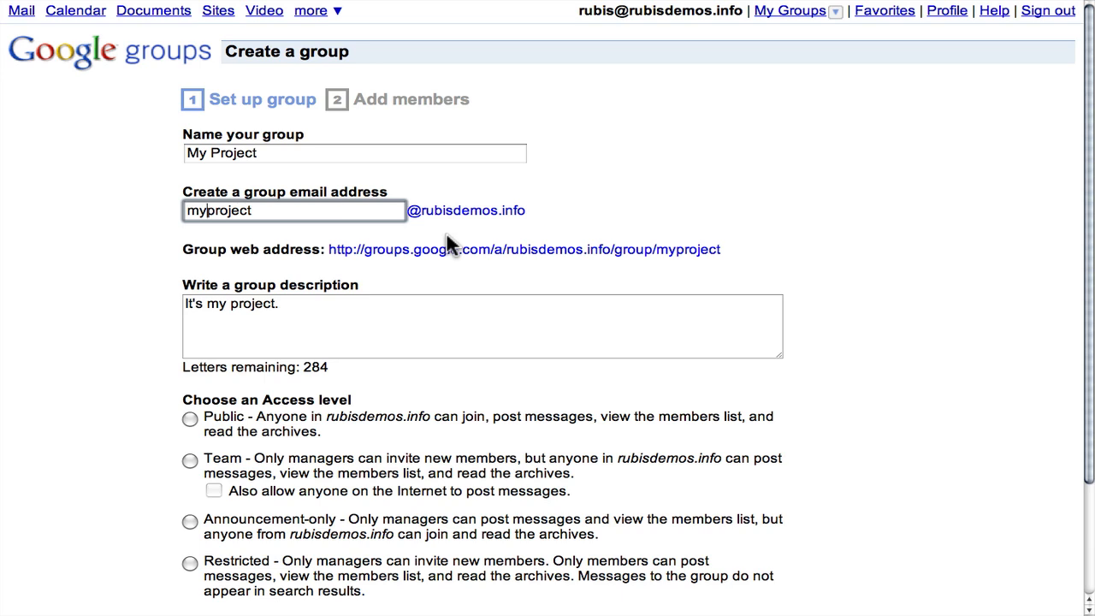
mouse_move(342, 282)
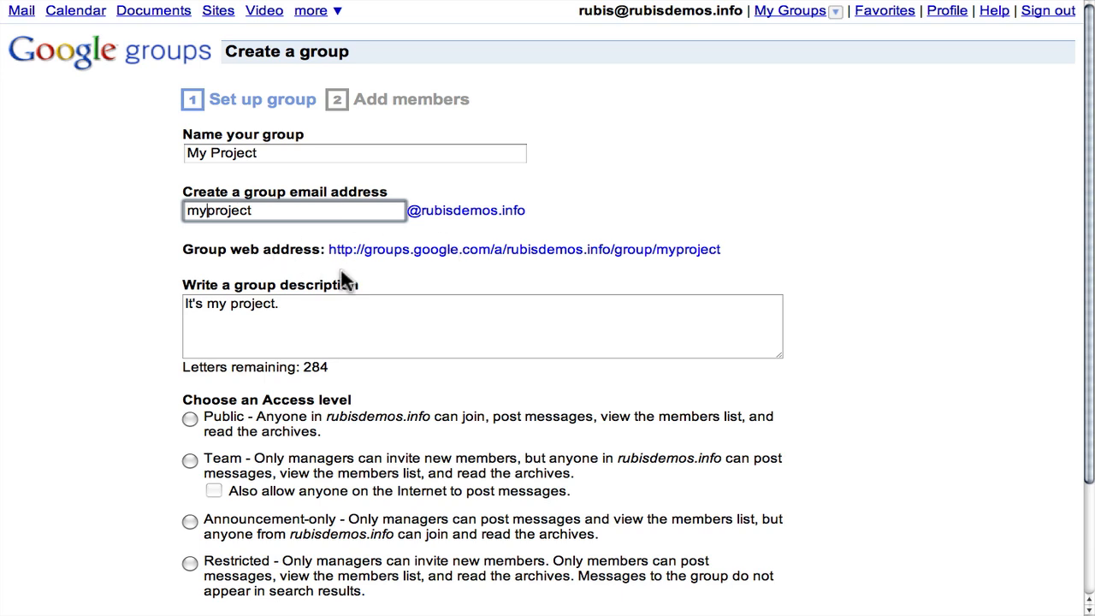
mouse_move(462, 265)
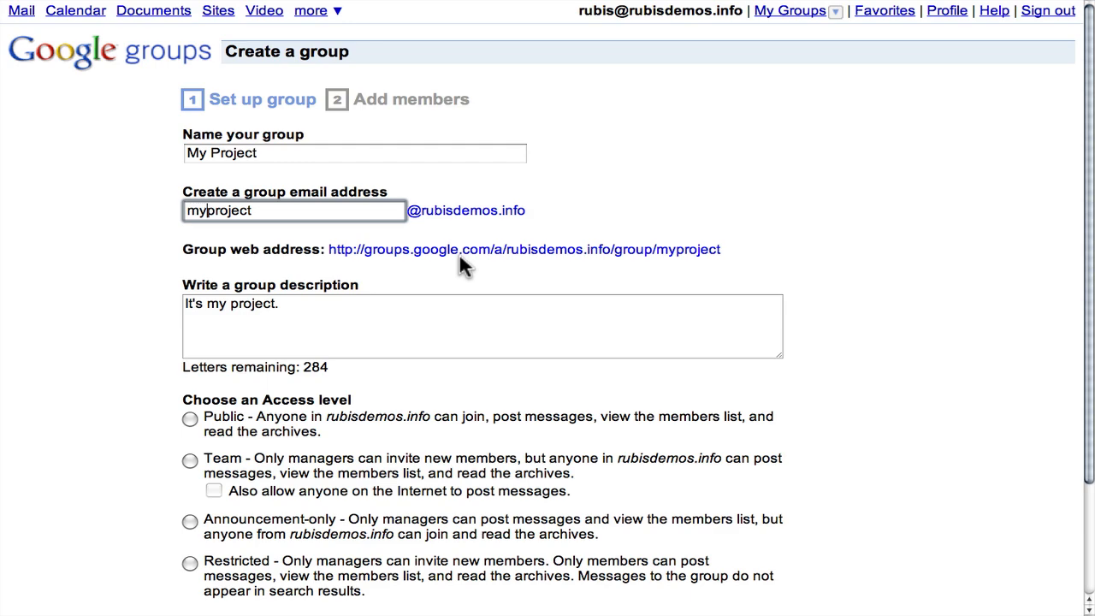
mouse_move(459, 257)
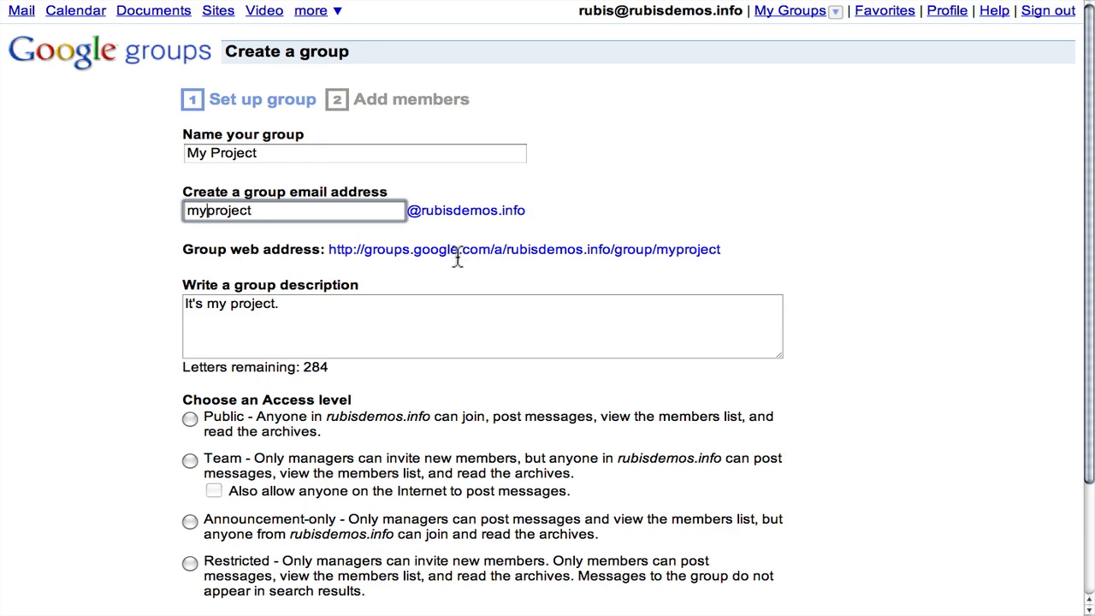
Select Public as the group's access level.
scroll(down, 3)
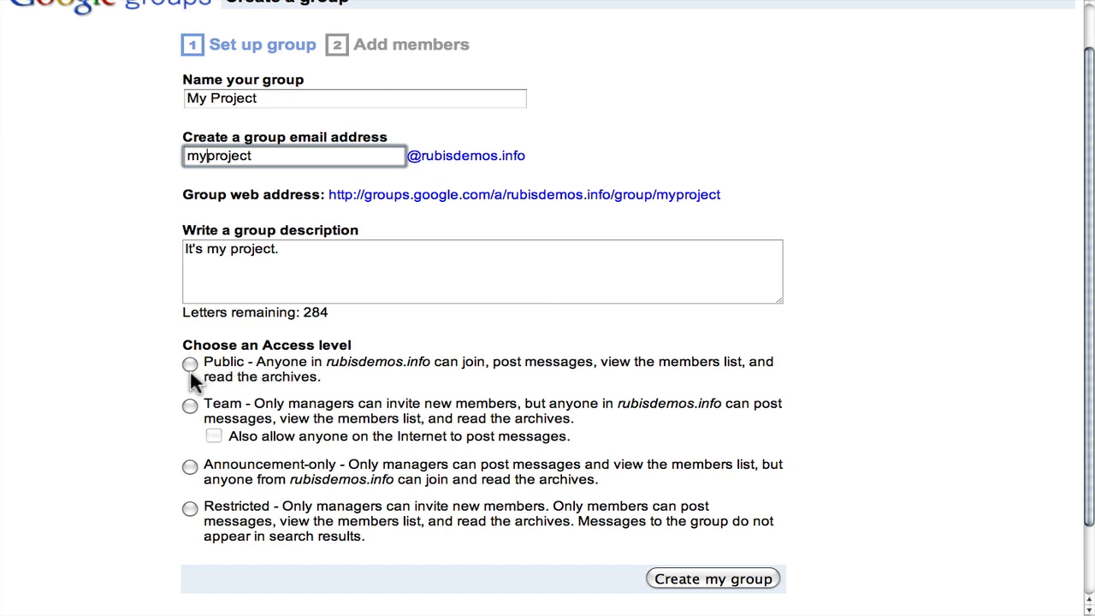
click(188, 363)
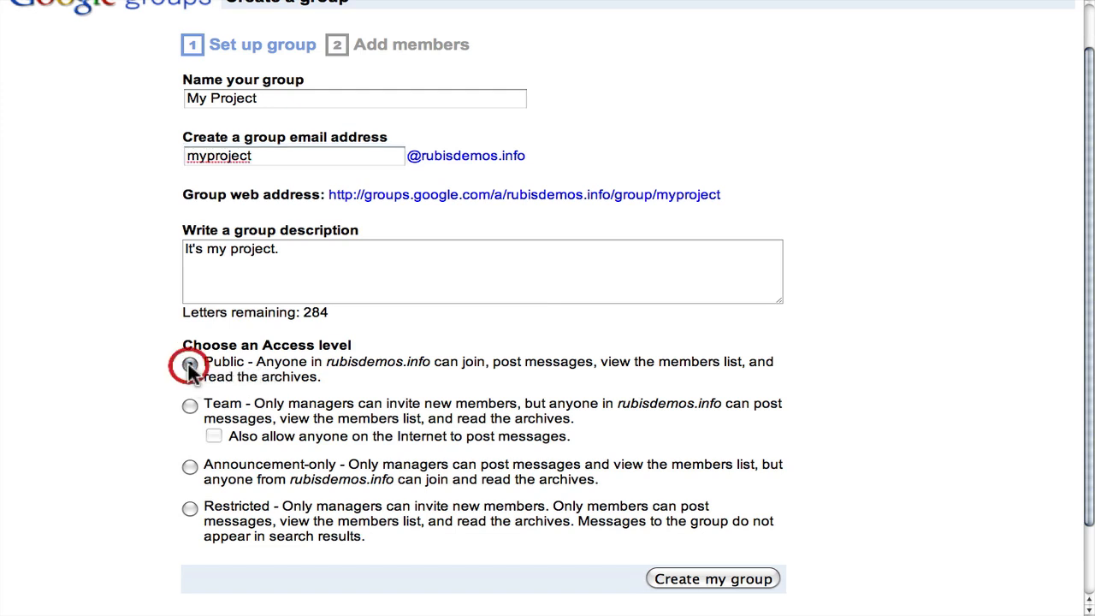
mouse_move(190, 367)
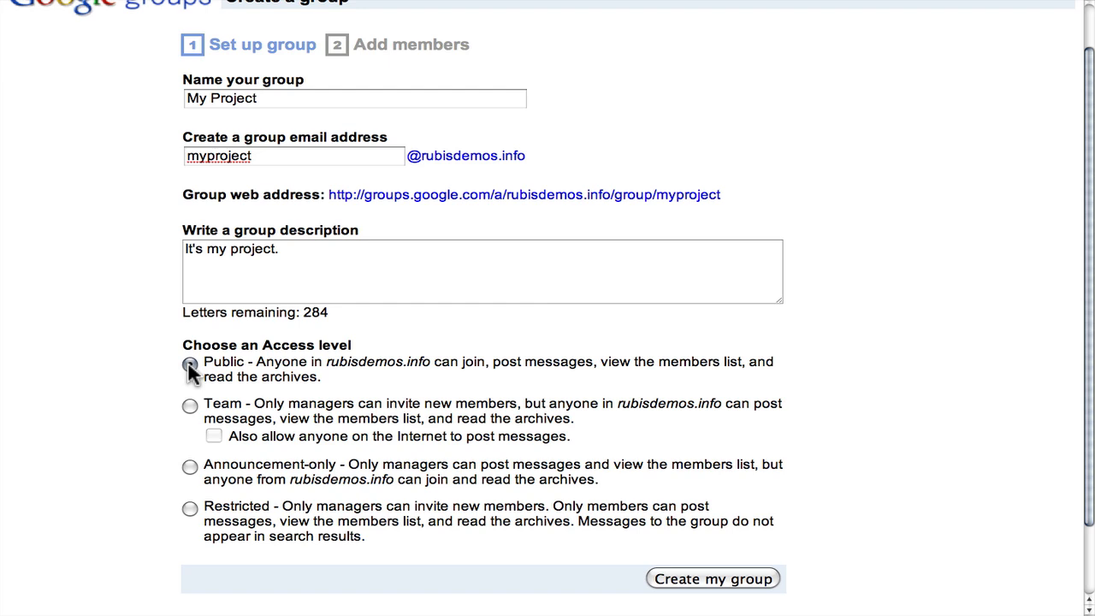
click(190, 363)
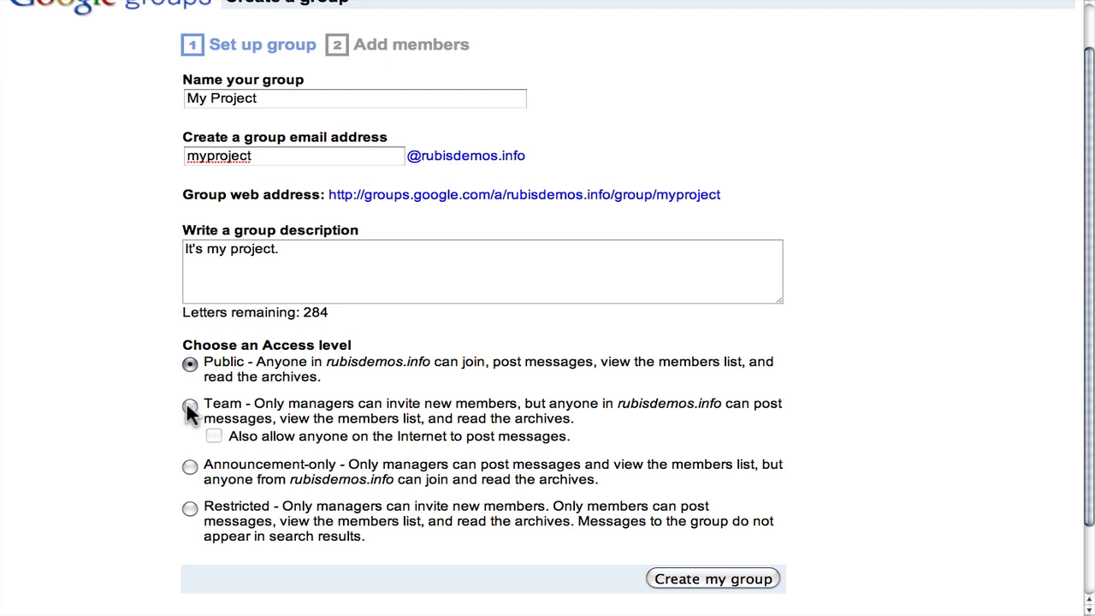
mouse_move(190, 472)
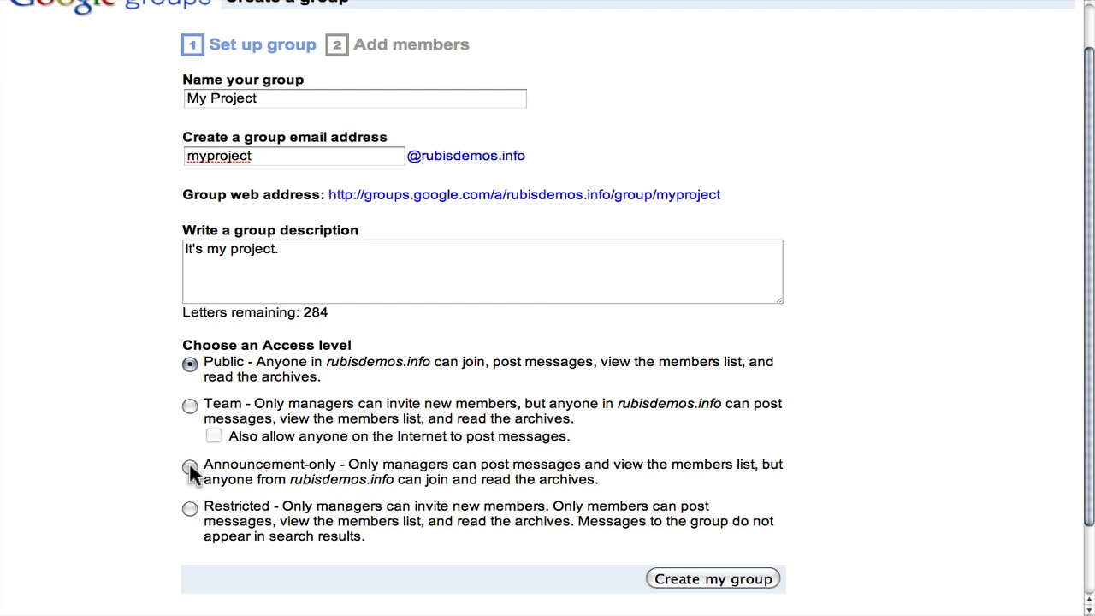
mouse_move(192, 521)
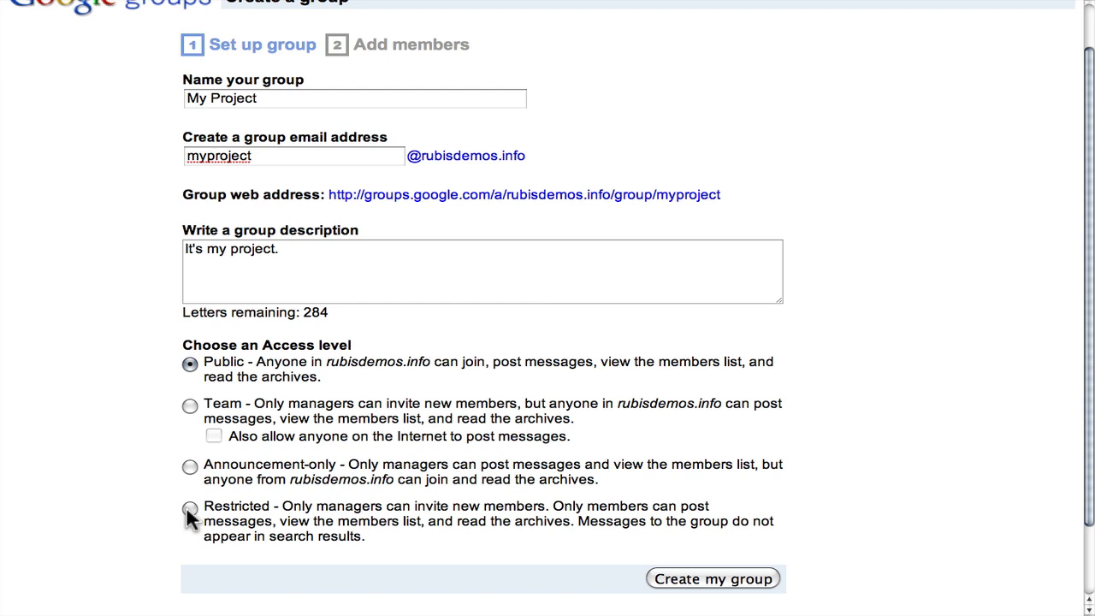
mouse_move(702, 586)
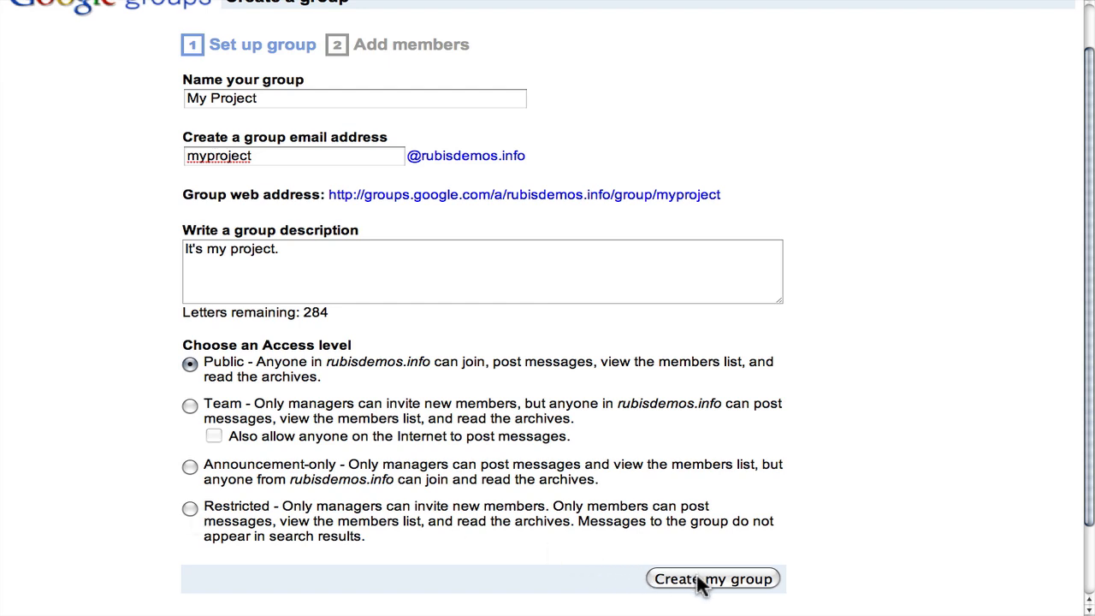
Submit the form with Create my group, reaching the Add members step.
click(712, 579)
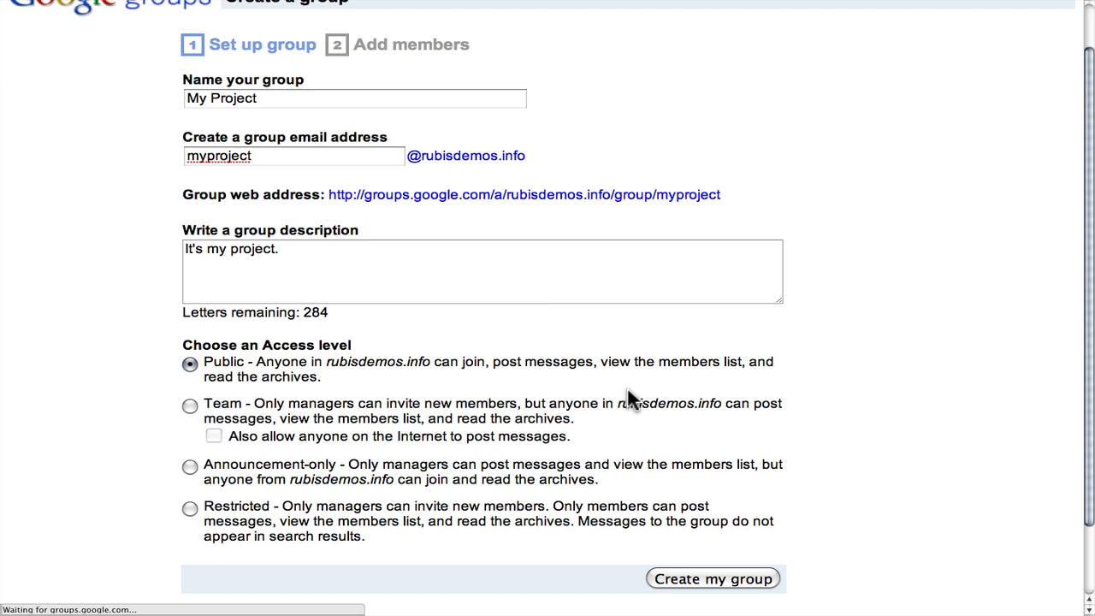
click(712, 579)
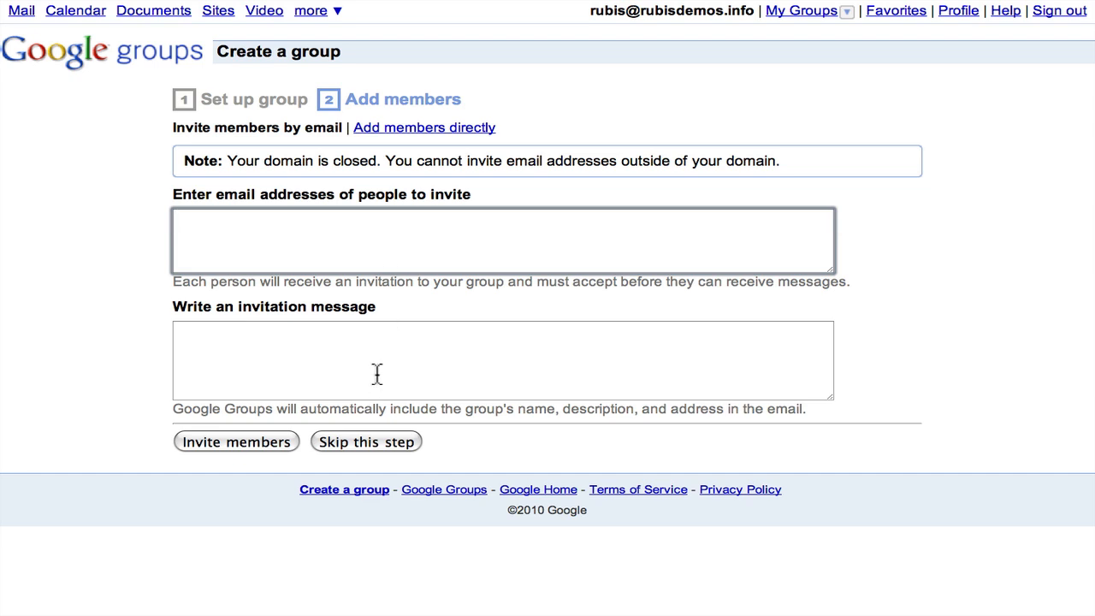
mouse_move(366, 441)
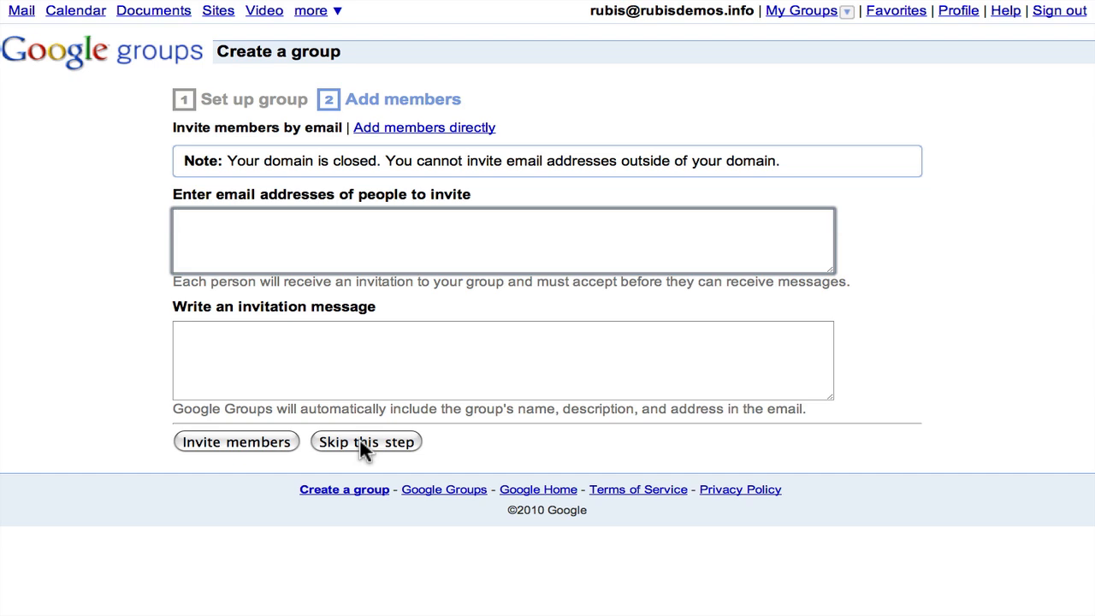
Skip inviting members and land on My Project's empty discussions page.
click(367, 442)
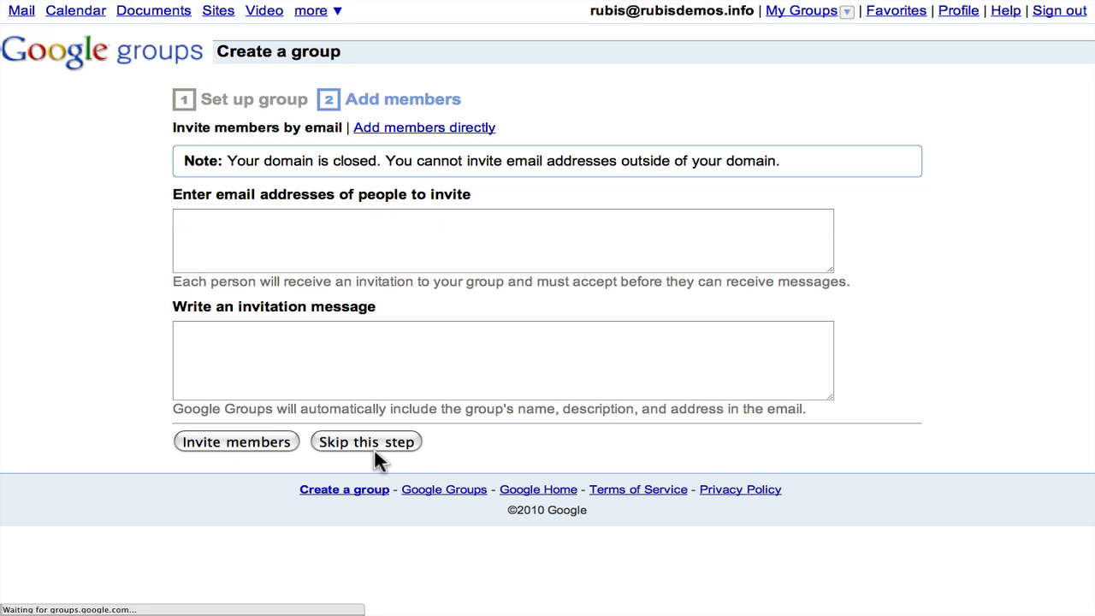
click(366, 442)
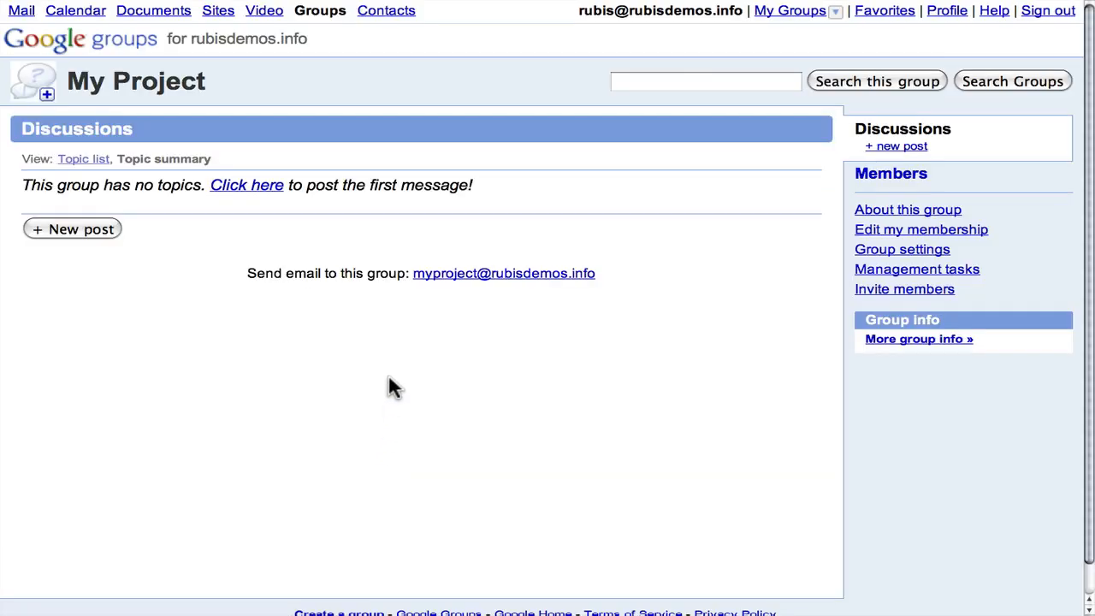
mouse_move(86, 82)
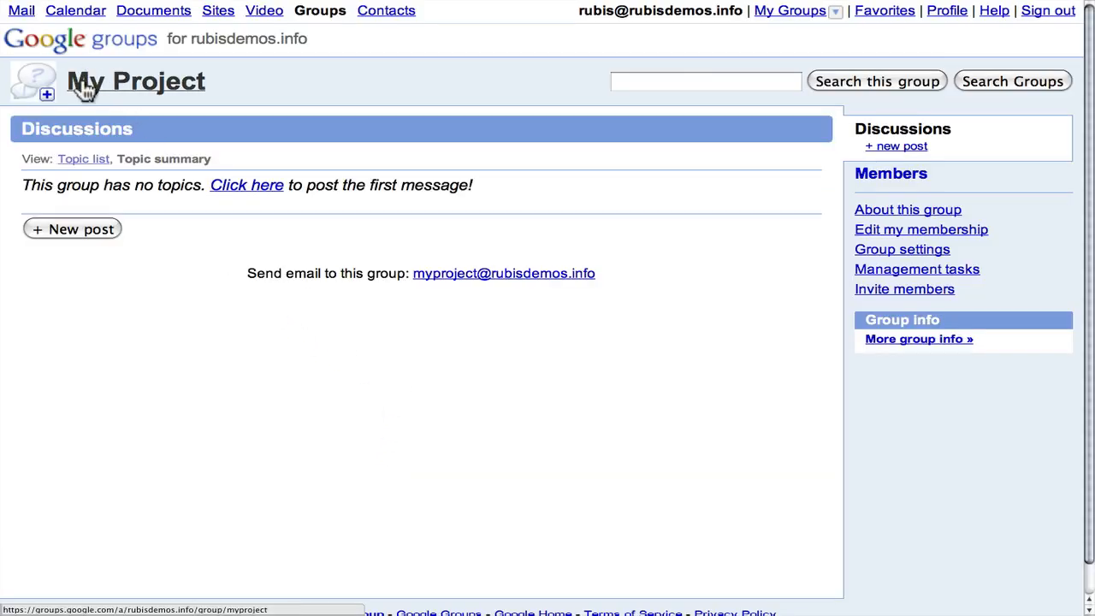
mouse_move(72, 240)
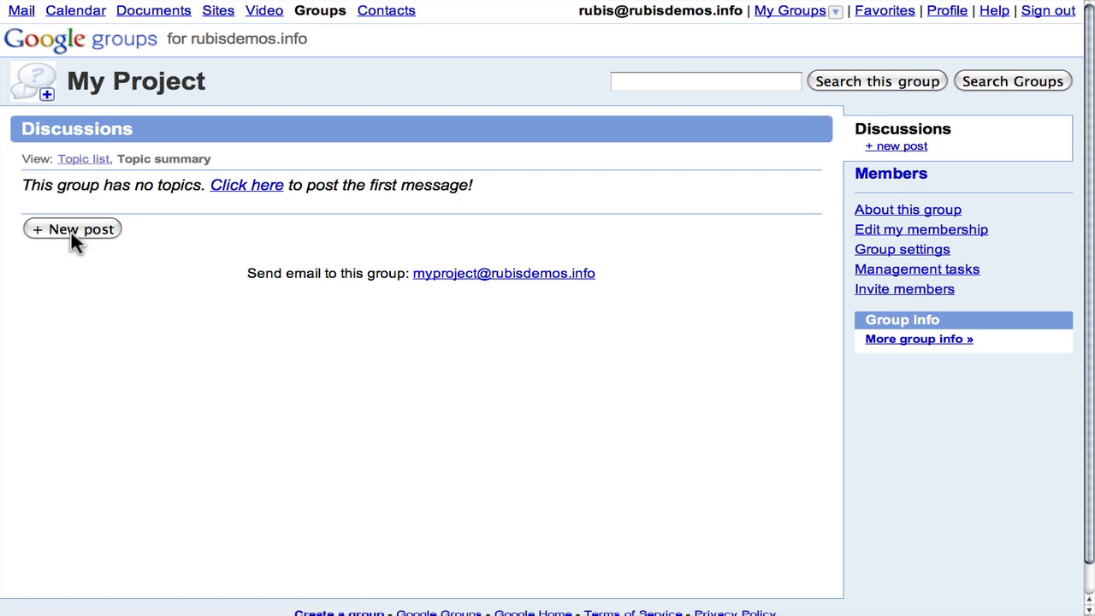
mouse_move(366, 282)
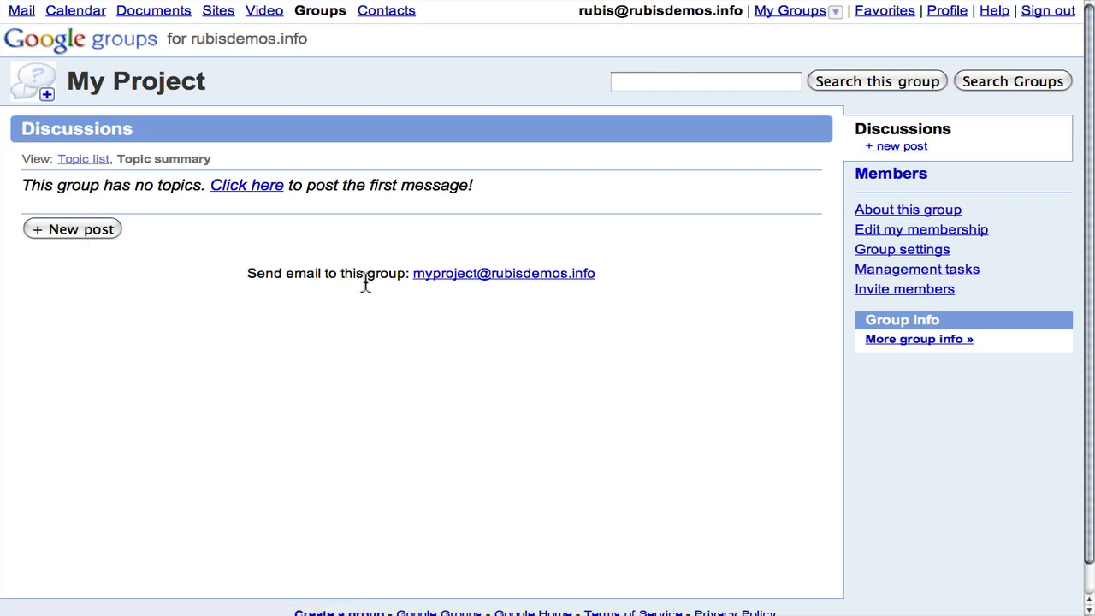
mouse_move(437, 291)
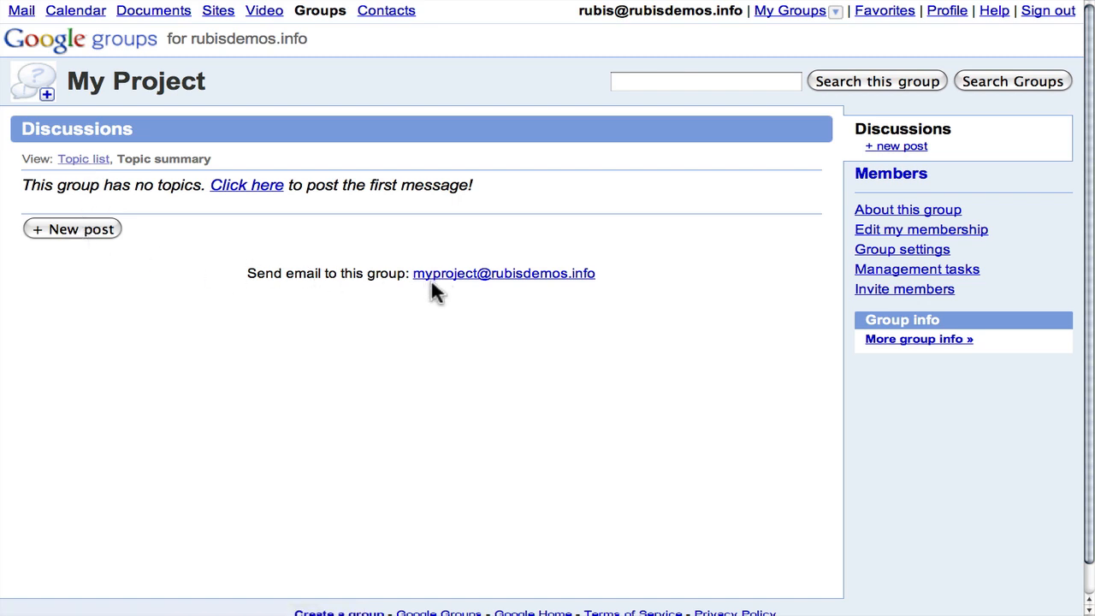
mouse_move(646, 304)
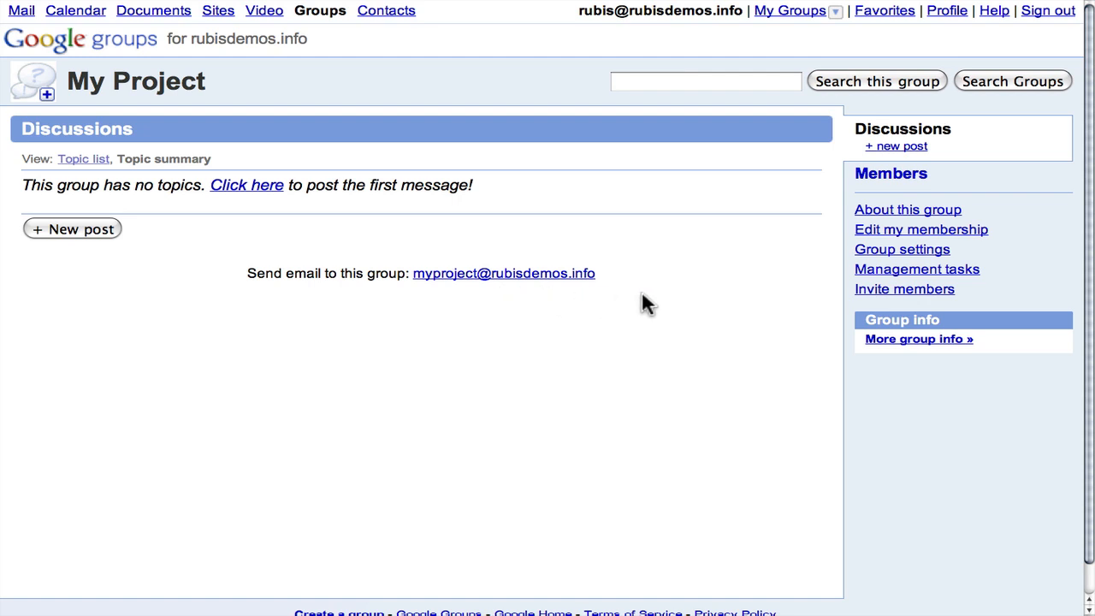
mouse_move(471, 241)
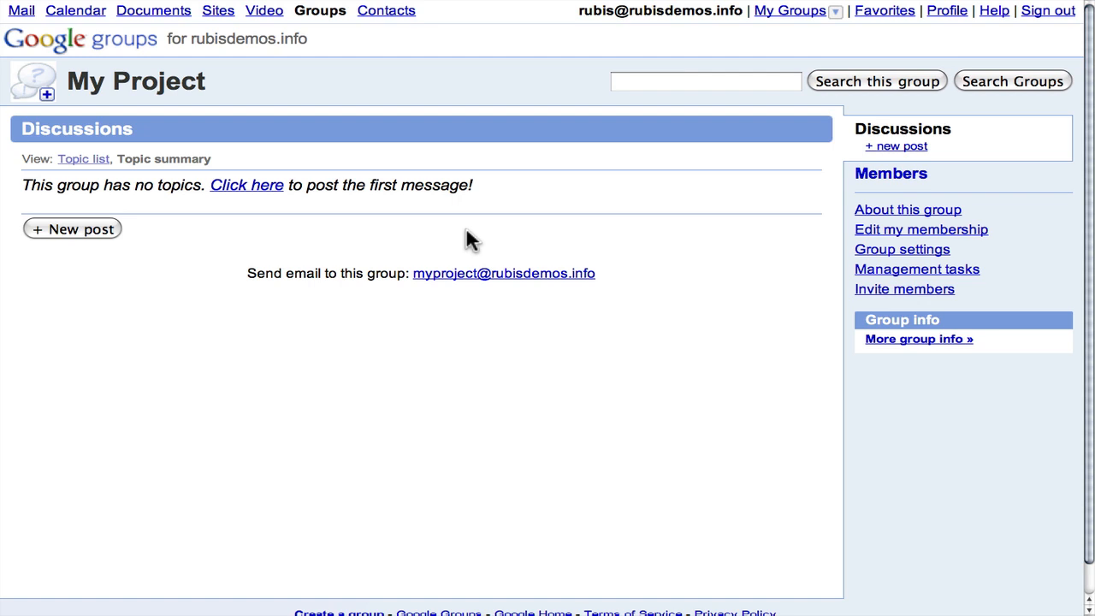
mouse_move(739, 38)
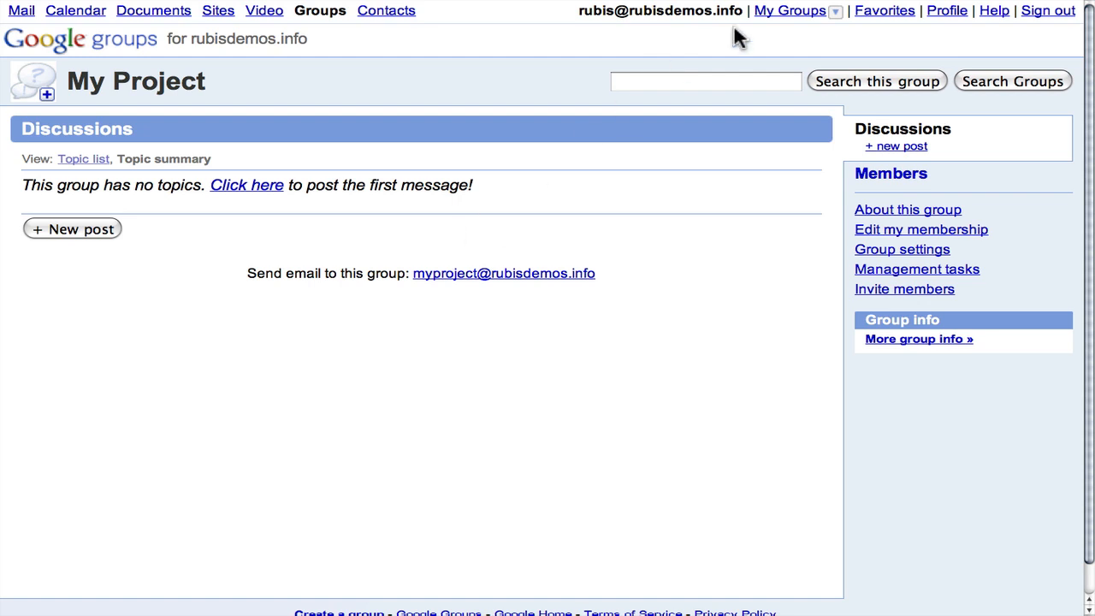
mouse_move(82, 41)
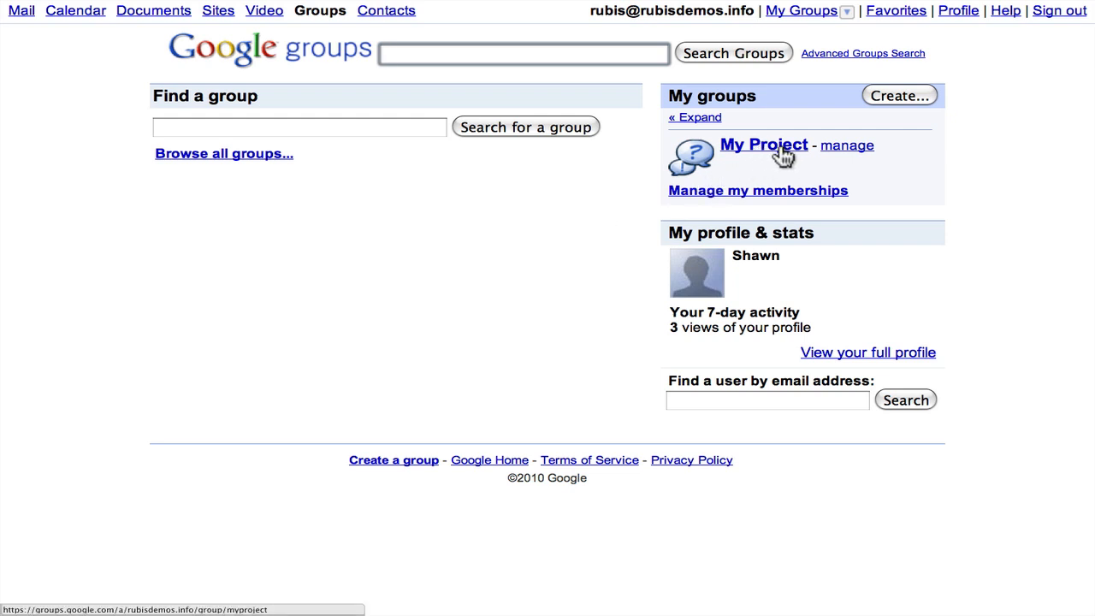
mouse_move(693, 167)
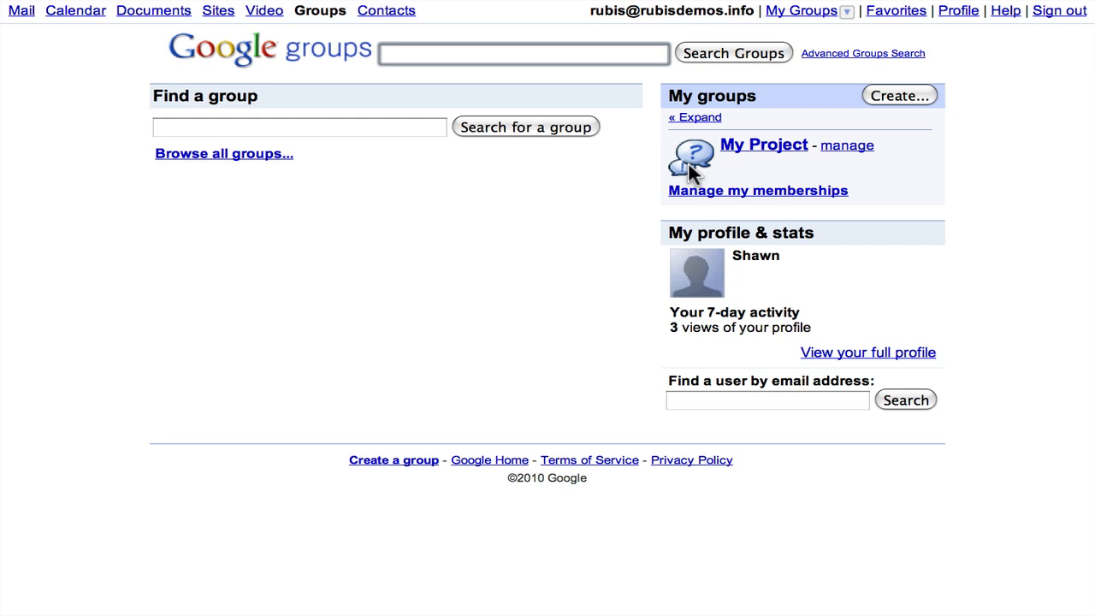
mouse_move(739, 202)
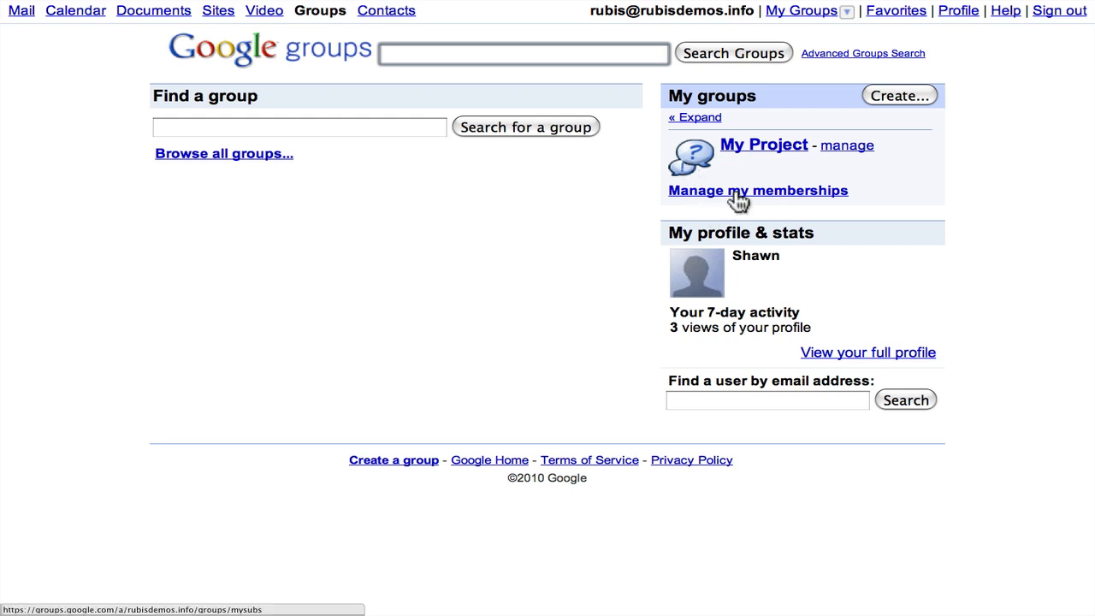